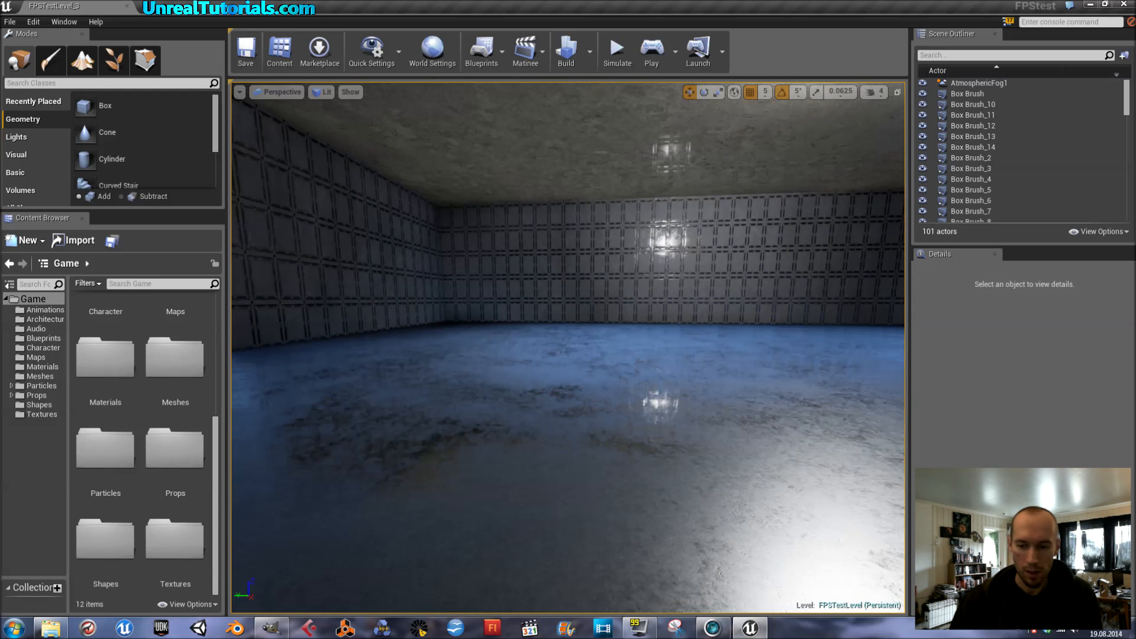
Play-test the level briefly, then open the Textures folder holding the crosshair and brick textures
click(650, 51)
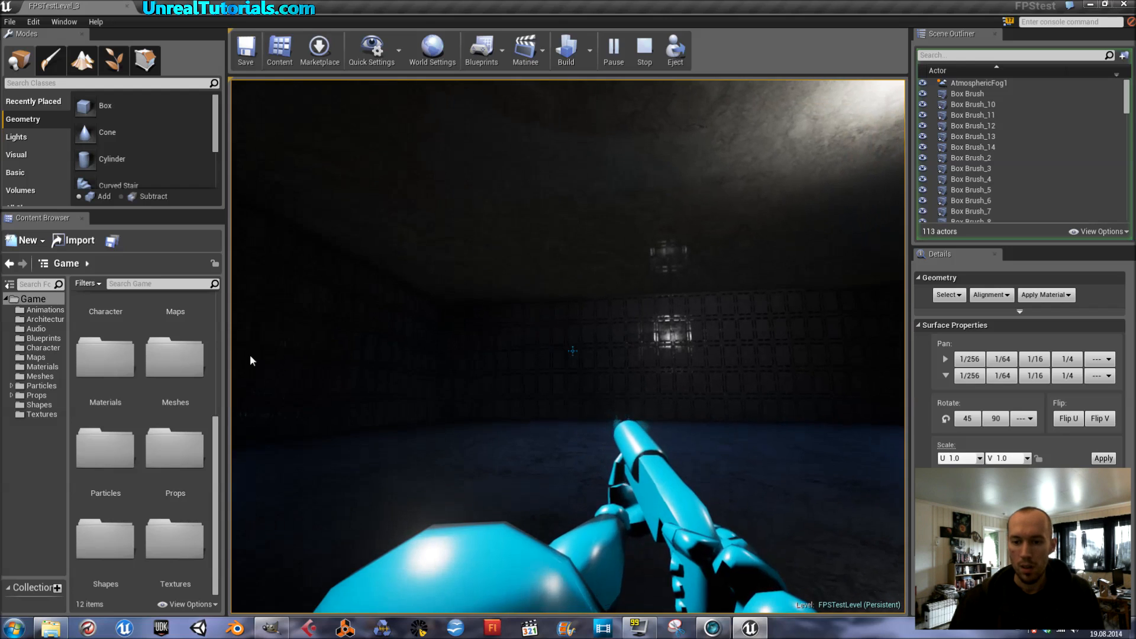
click(643, 51)
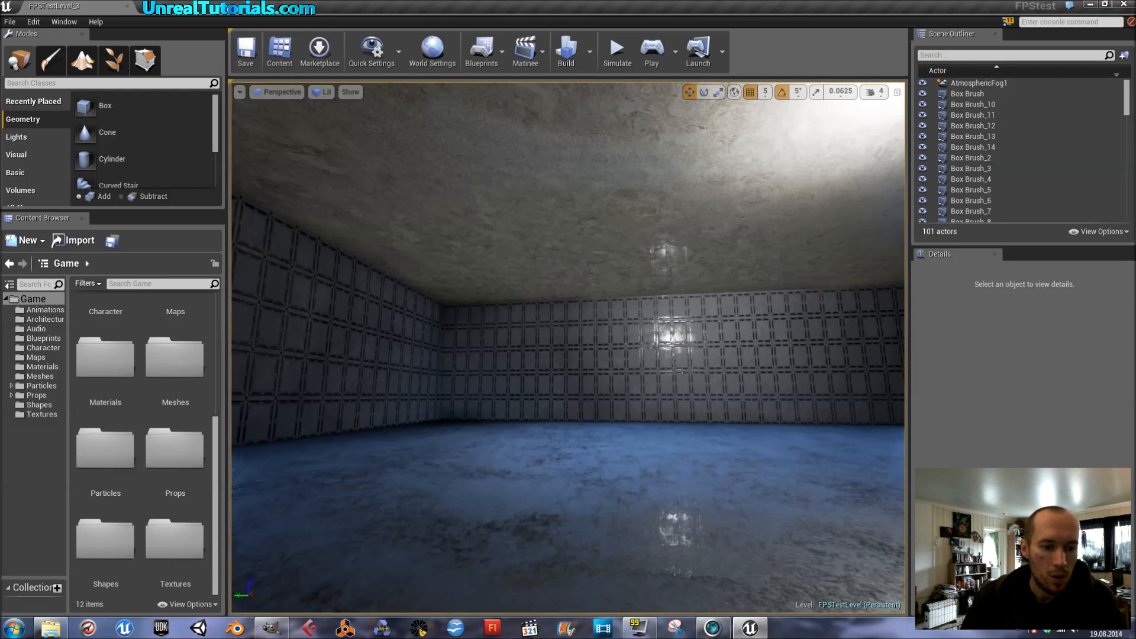
click(41, 414)
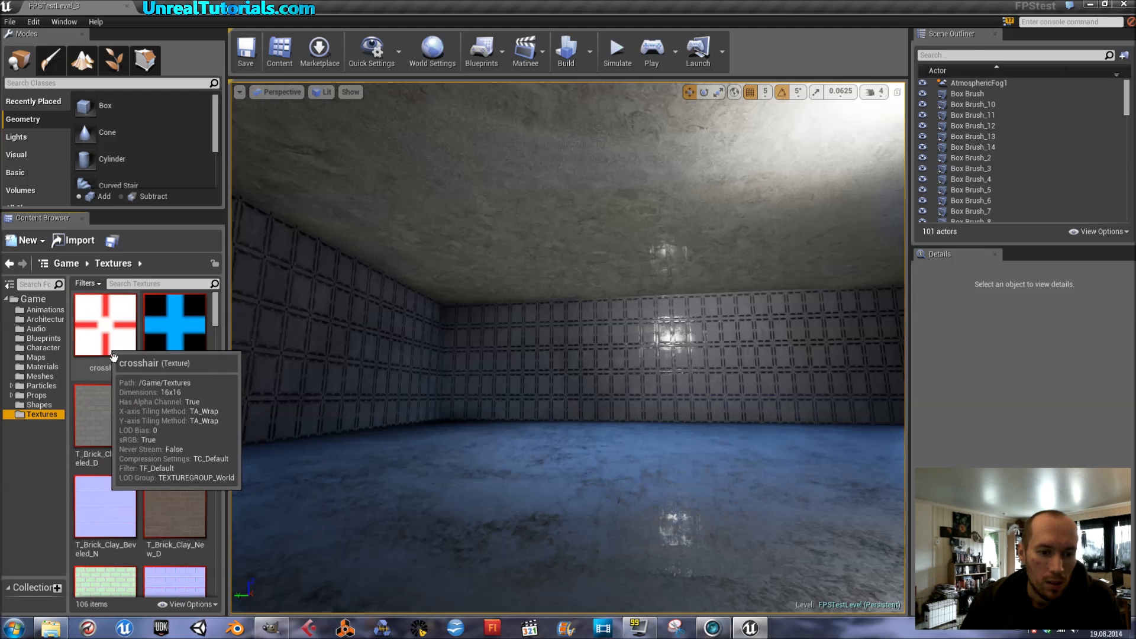
mouse_move(116, 362)
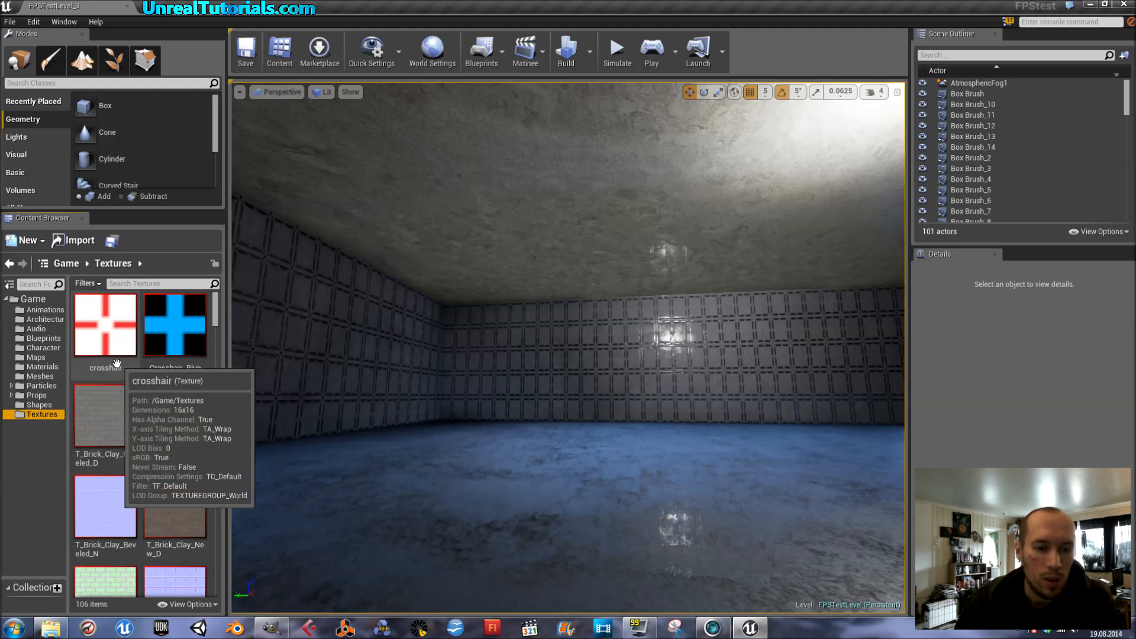
mouse_move(110, 327)
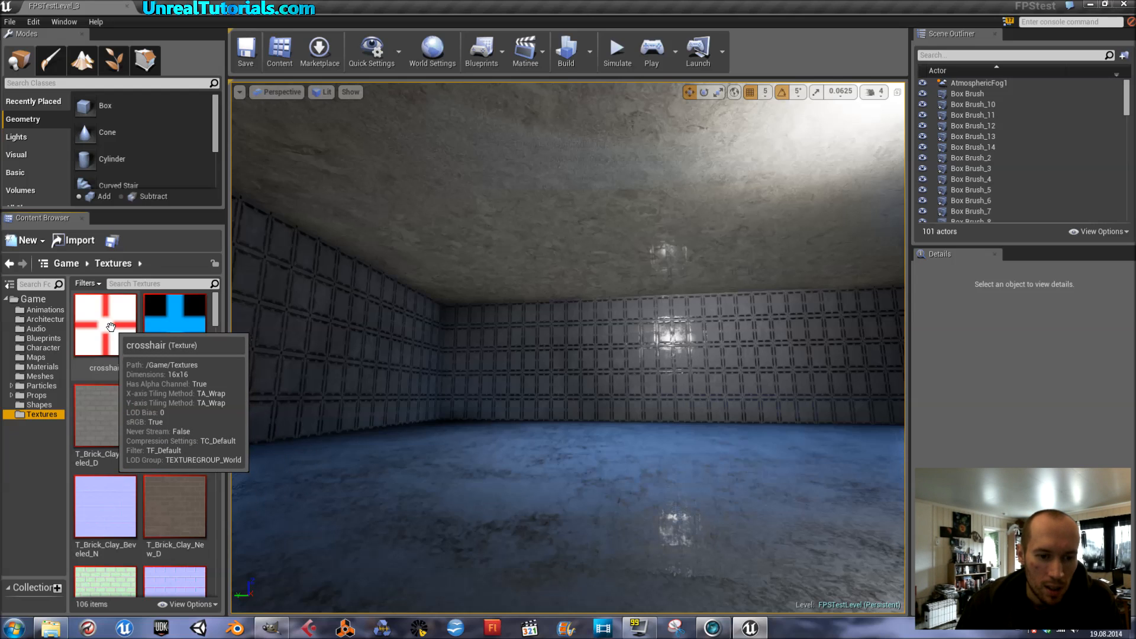
mouse_move(109, 327)
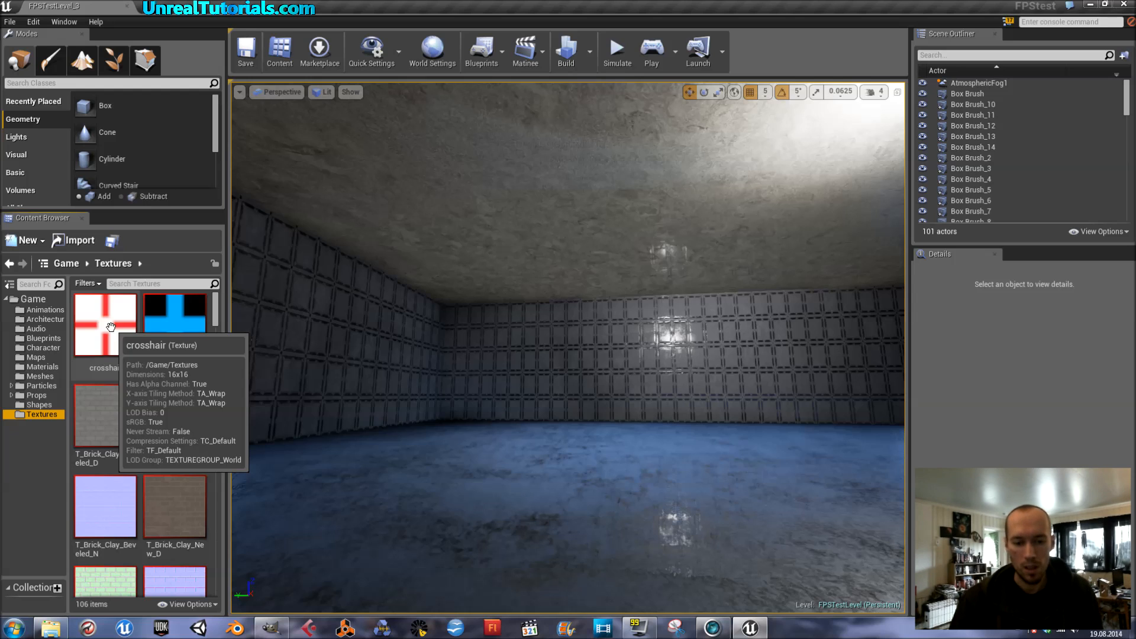
mouse_move(141, 420)
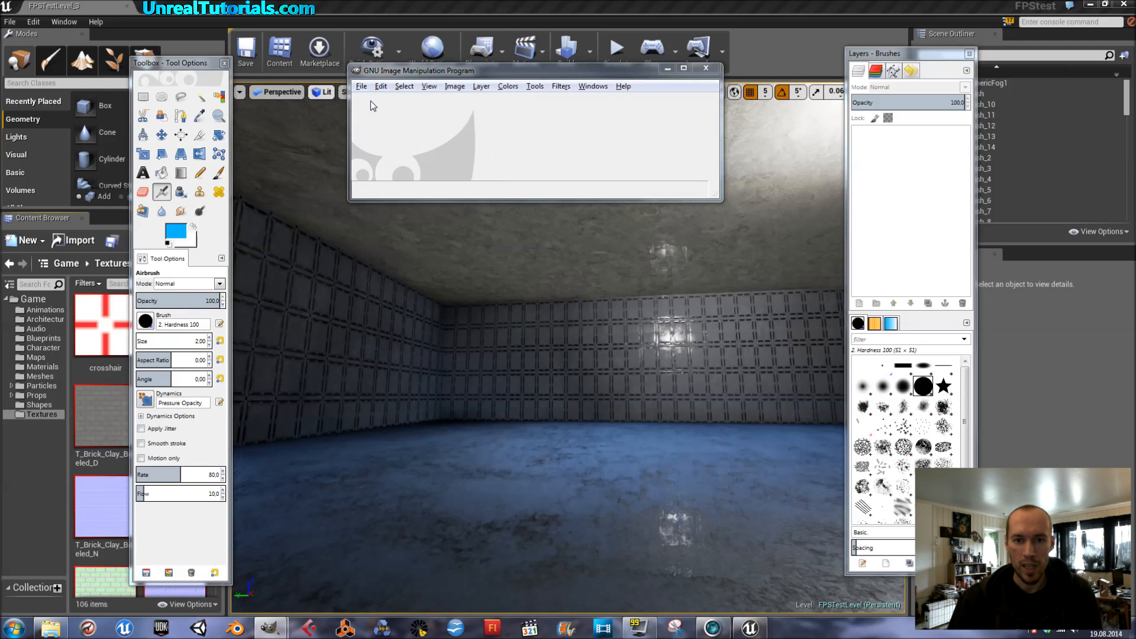
mouse_move(381, 116)
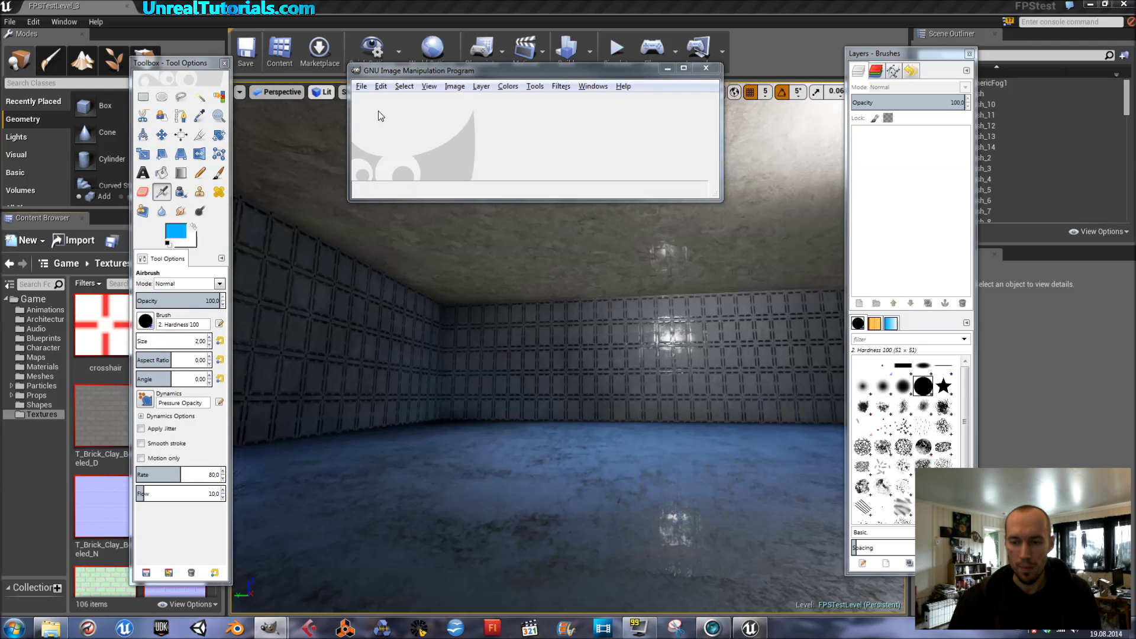
mouse_move(435, 164)
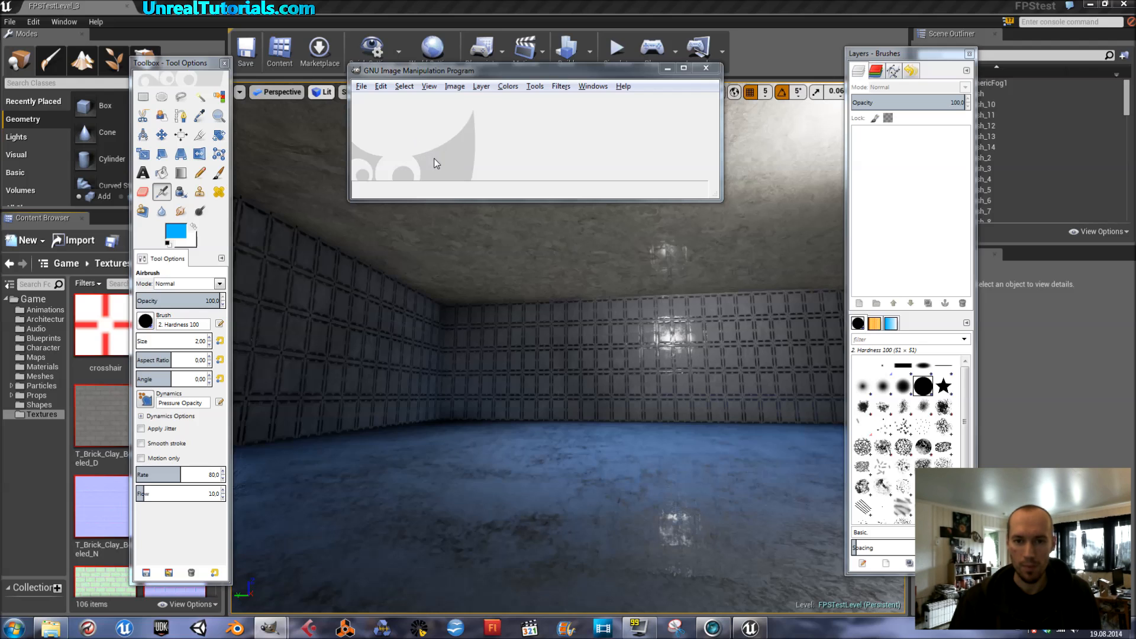
Create a blank 16x16 px image via File > New in GIMP
click(362, 85)
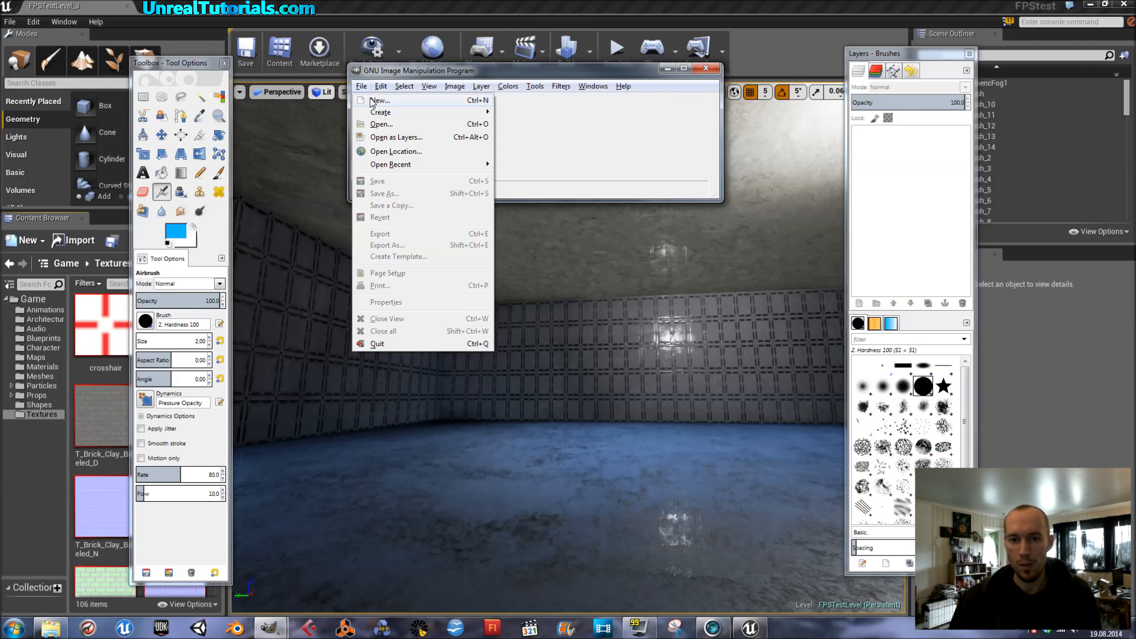
click(379, 100)
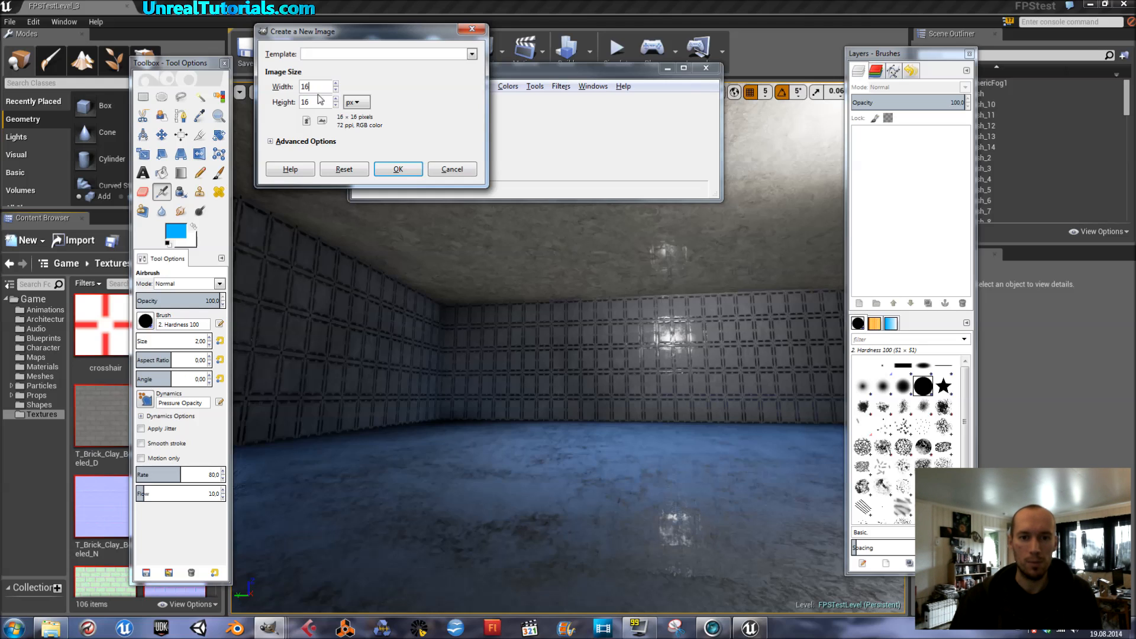
click(397, 168)
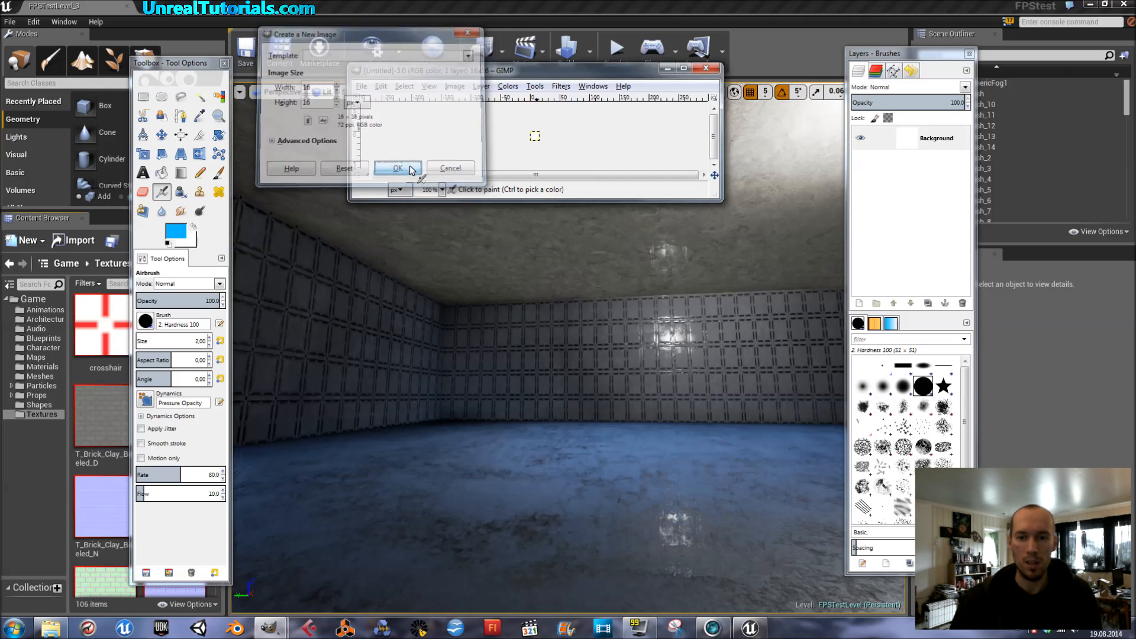
click(396, 167)
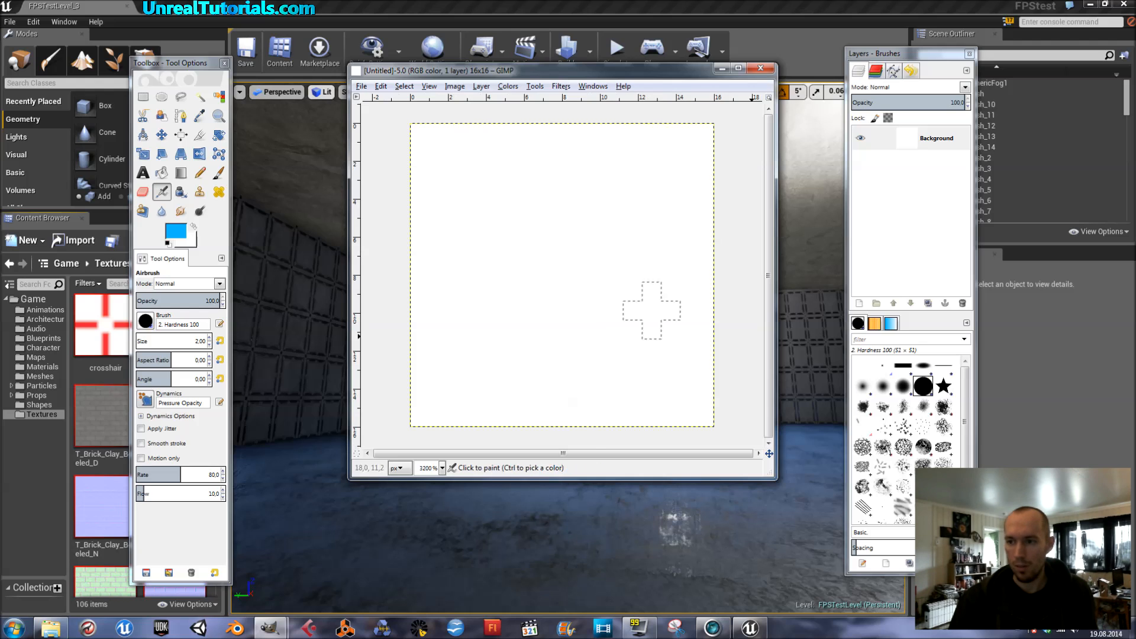
Add two Transparency-filled layers, select the middle one, and pick the Paintbrush
click(858, 303)
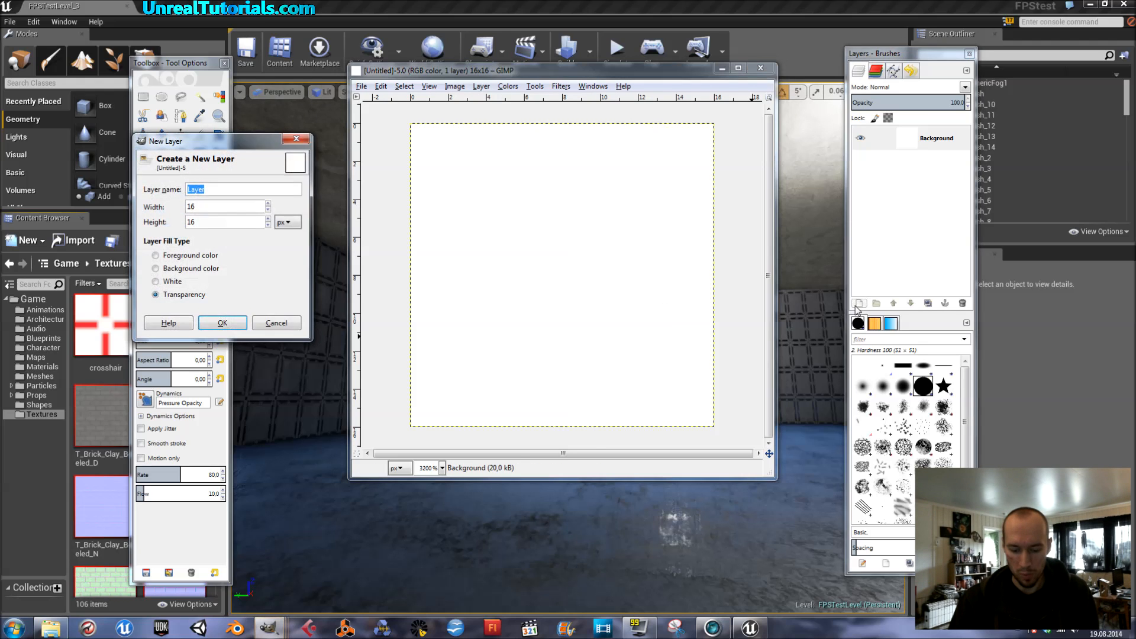
click(222, 323)
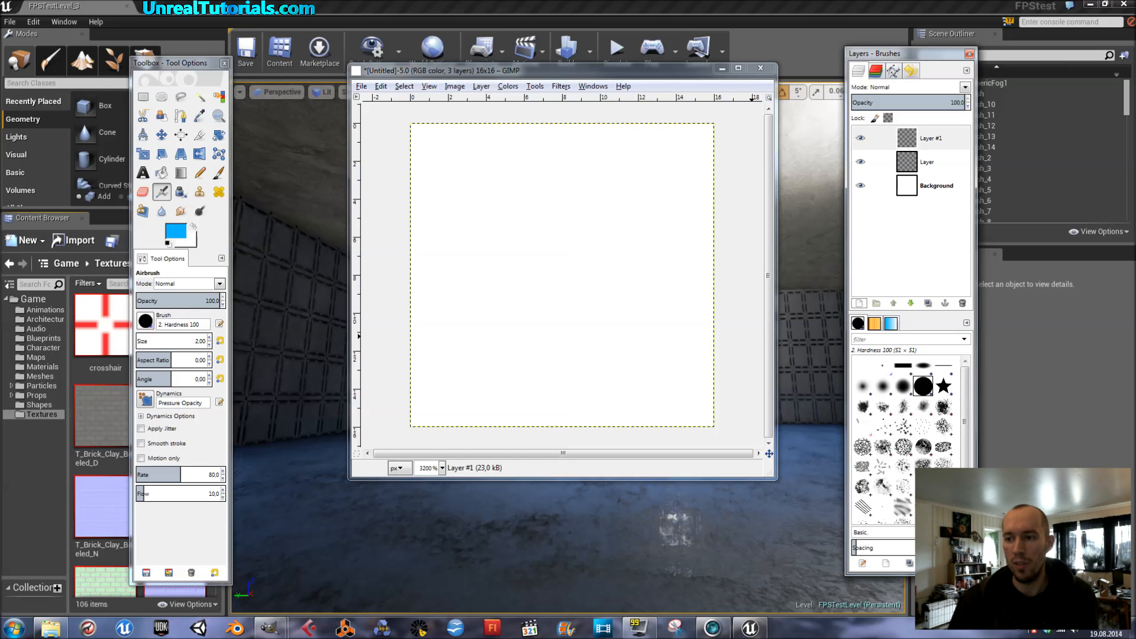
click(862, 184)
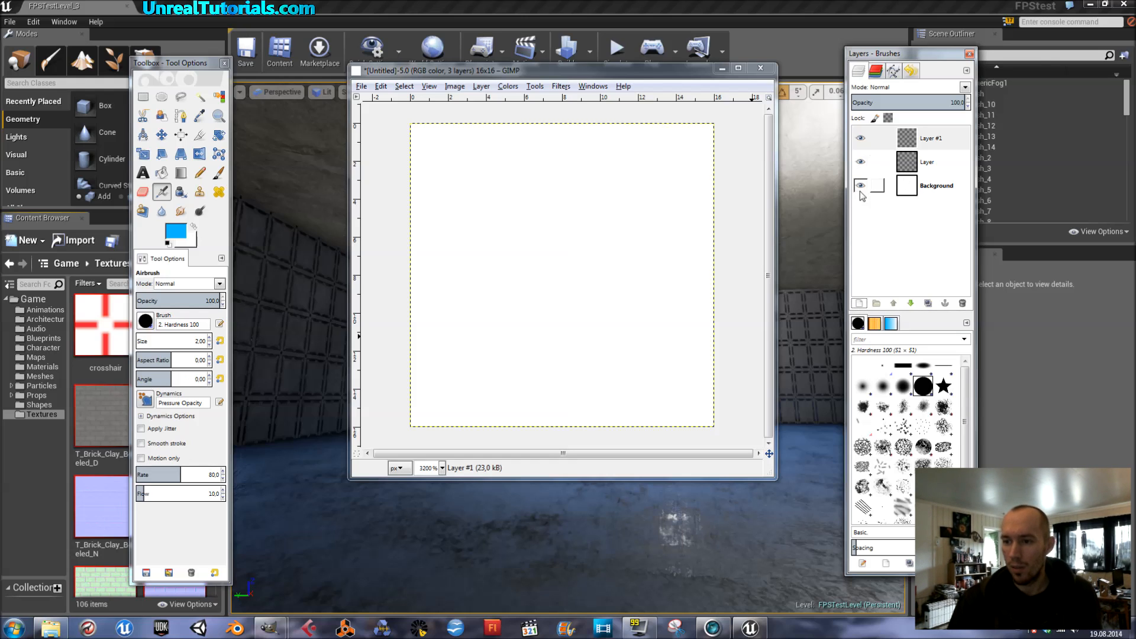
click(929, 161)
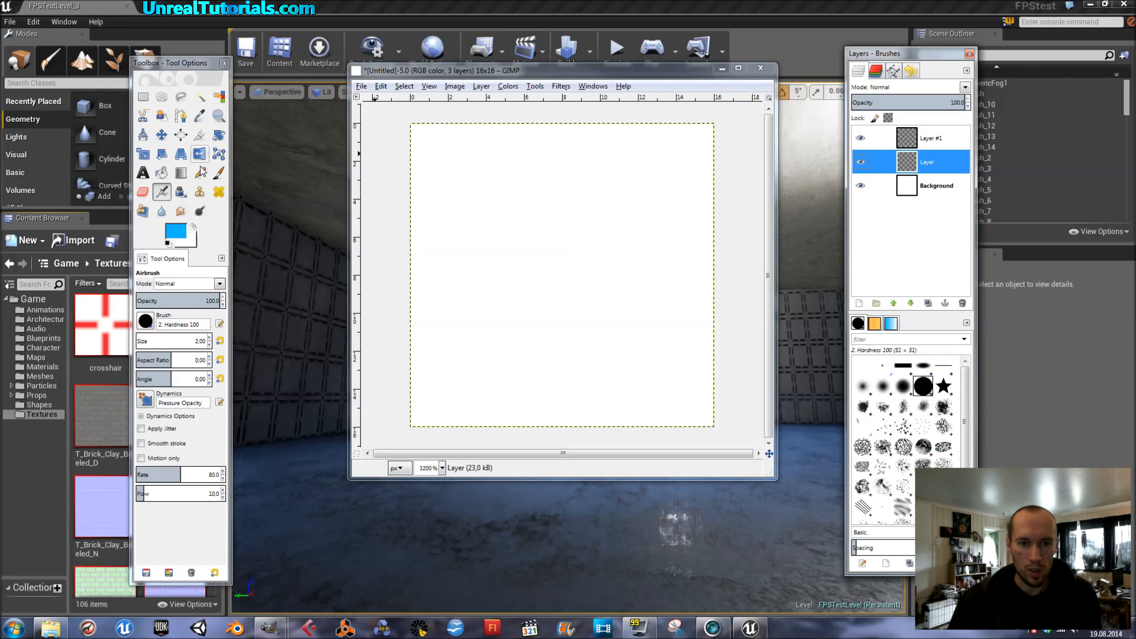
click(219, 172)
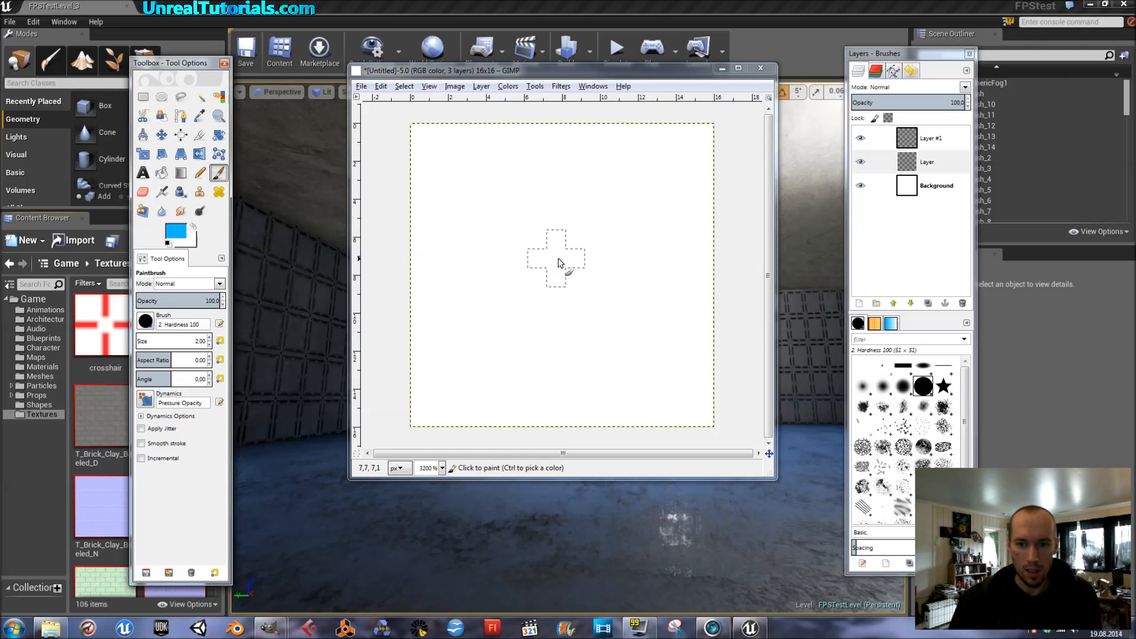
mouse_move(565, 259)
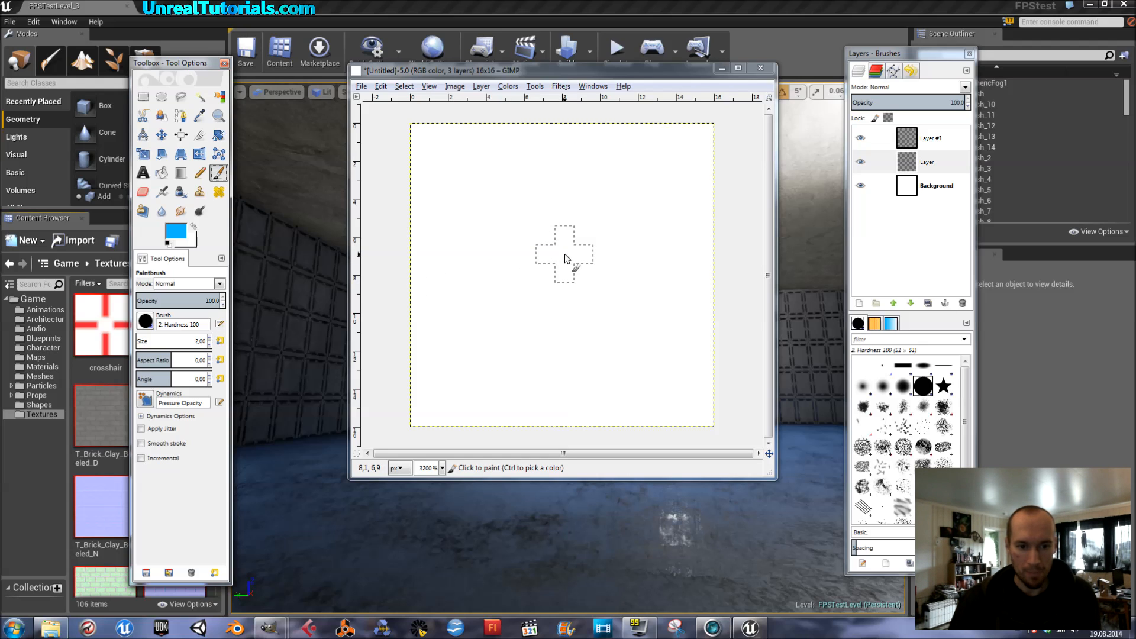
mouse_move(558, 267)
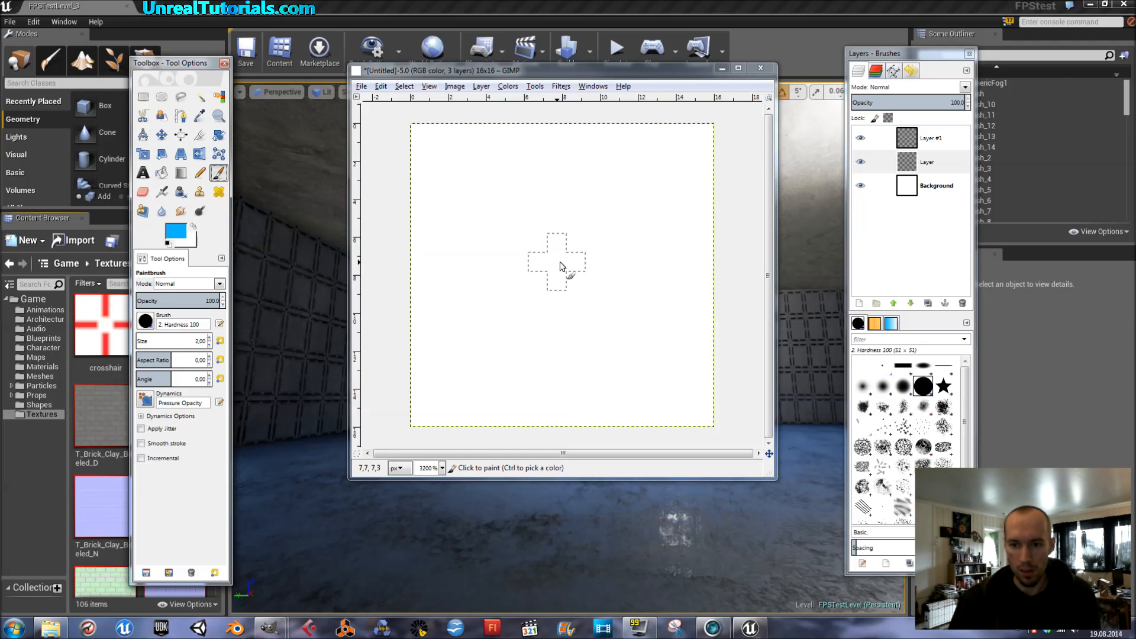
mouse_move(564, 270)
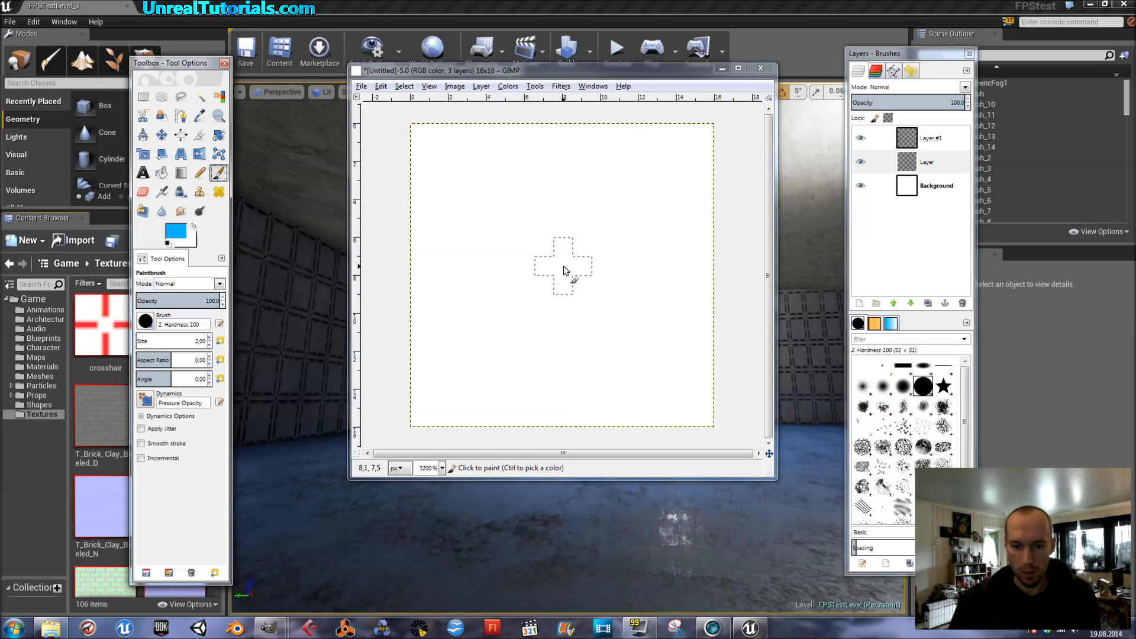
mouse_move(564, 270)
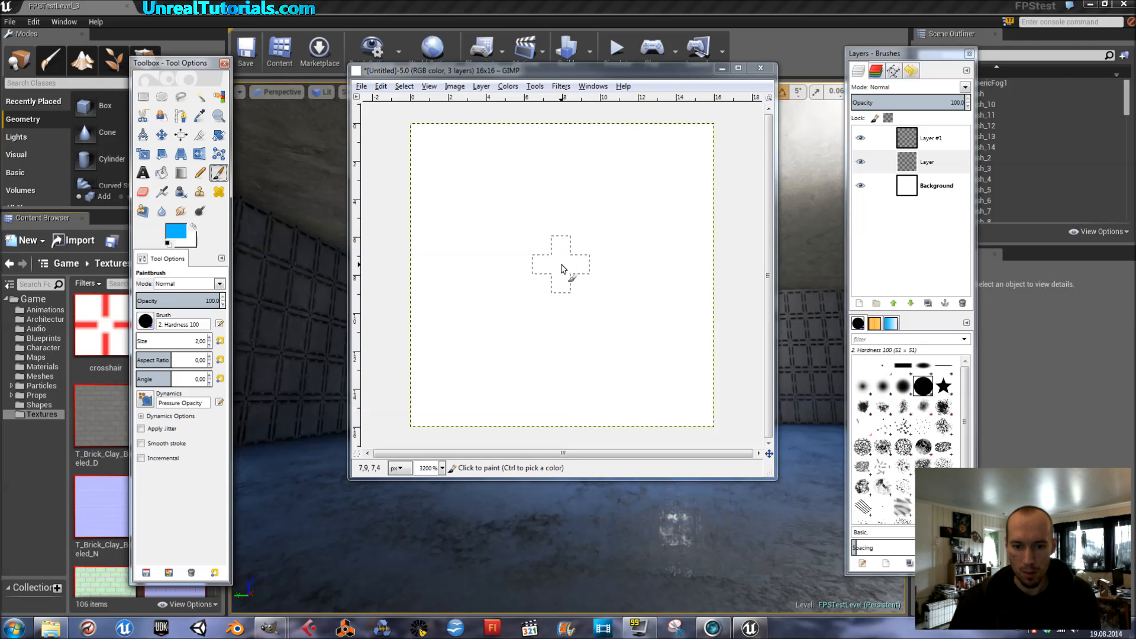
mouse_move(565, 272)
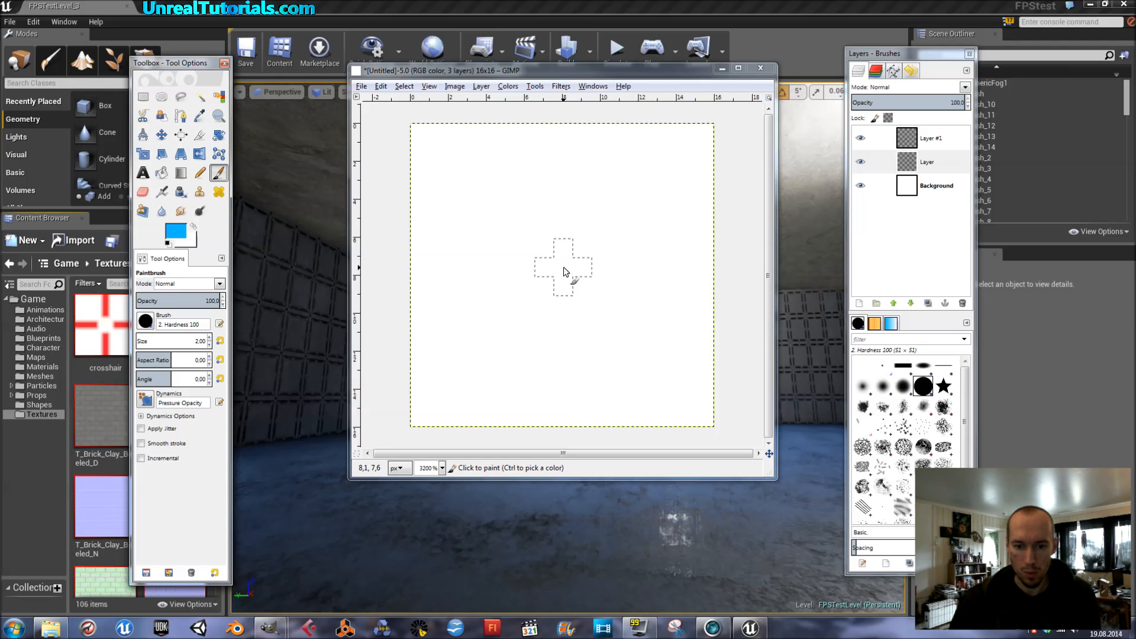
mouse_move(567, 269)
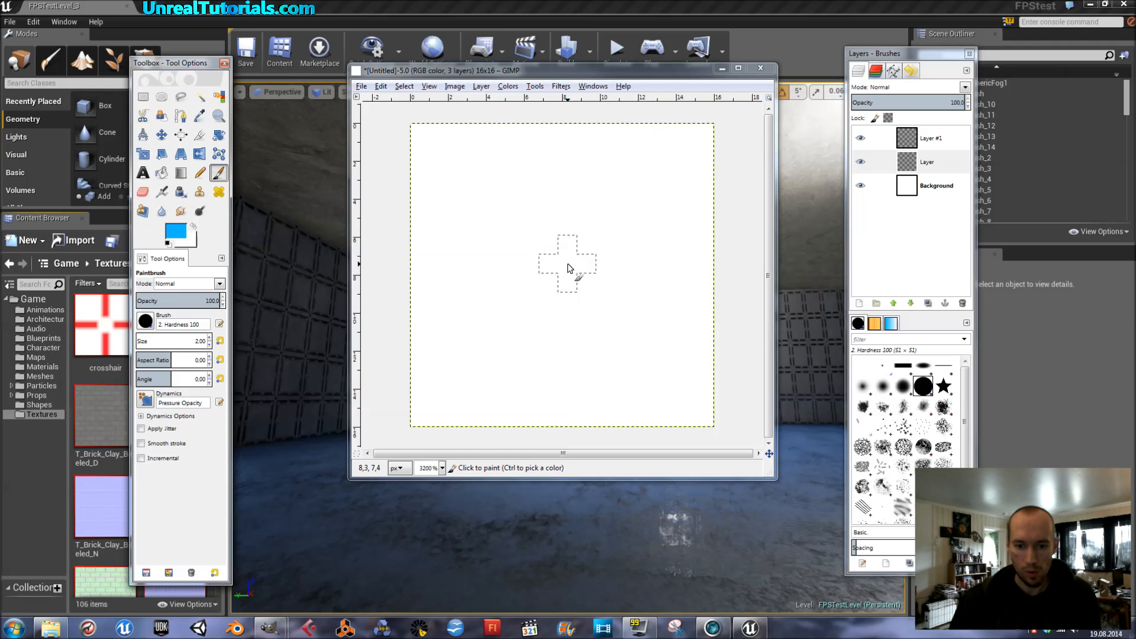
mouse_move(564, 267)
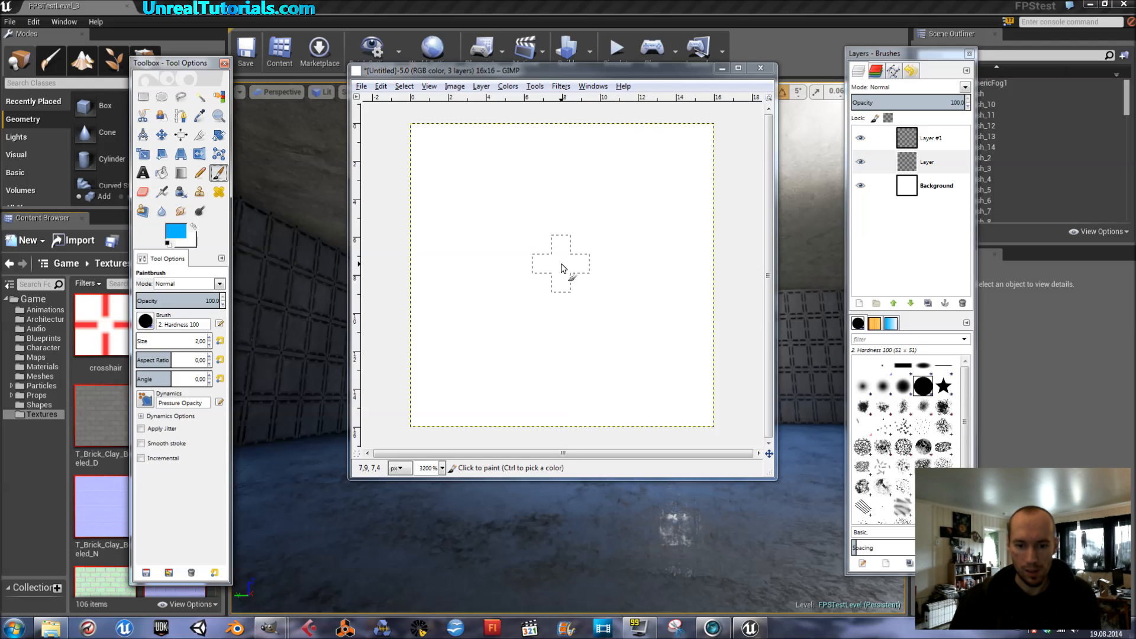
mouse_move(563, 281)
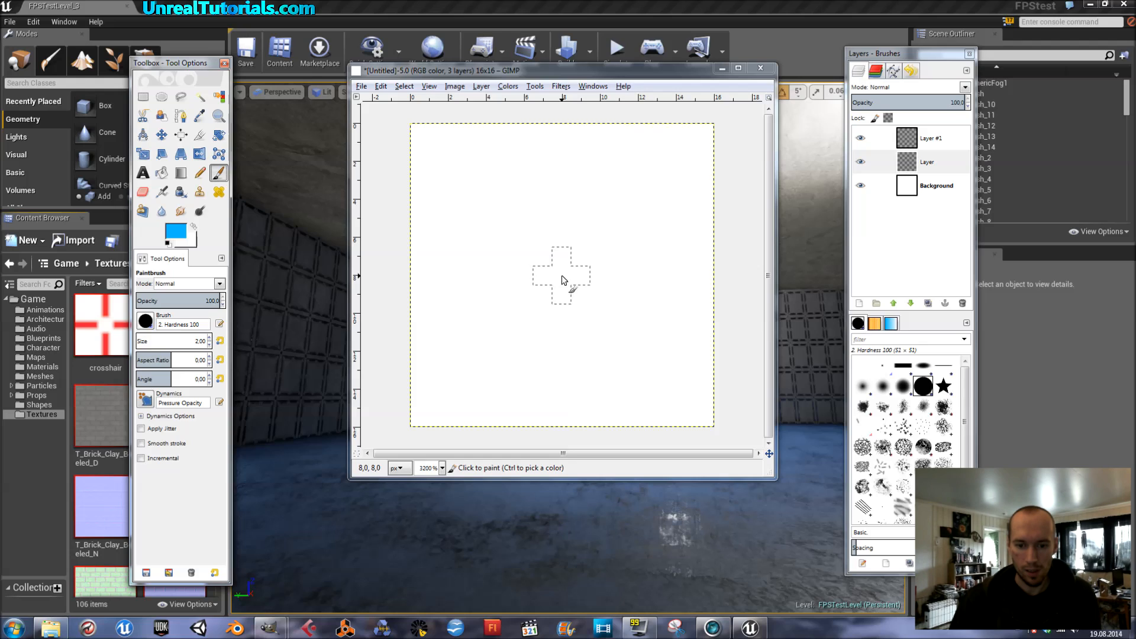
Paint a blue plus at the canvas centre, then select Layer #1
click(562, 278)
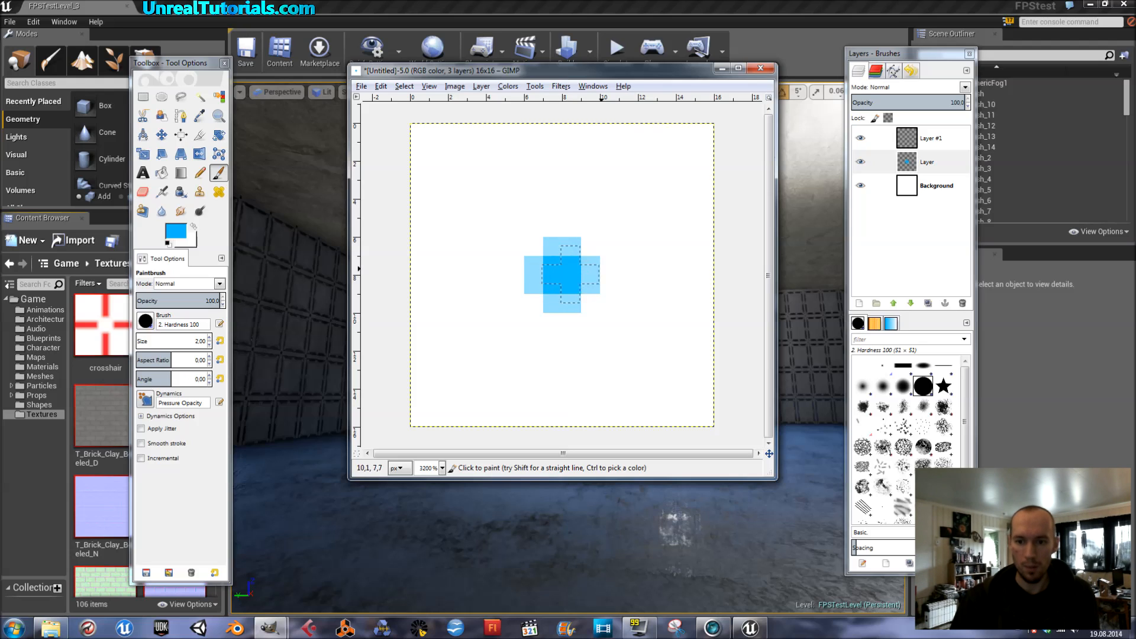
click(930, 138)
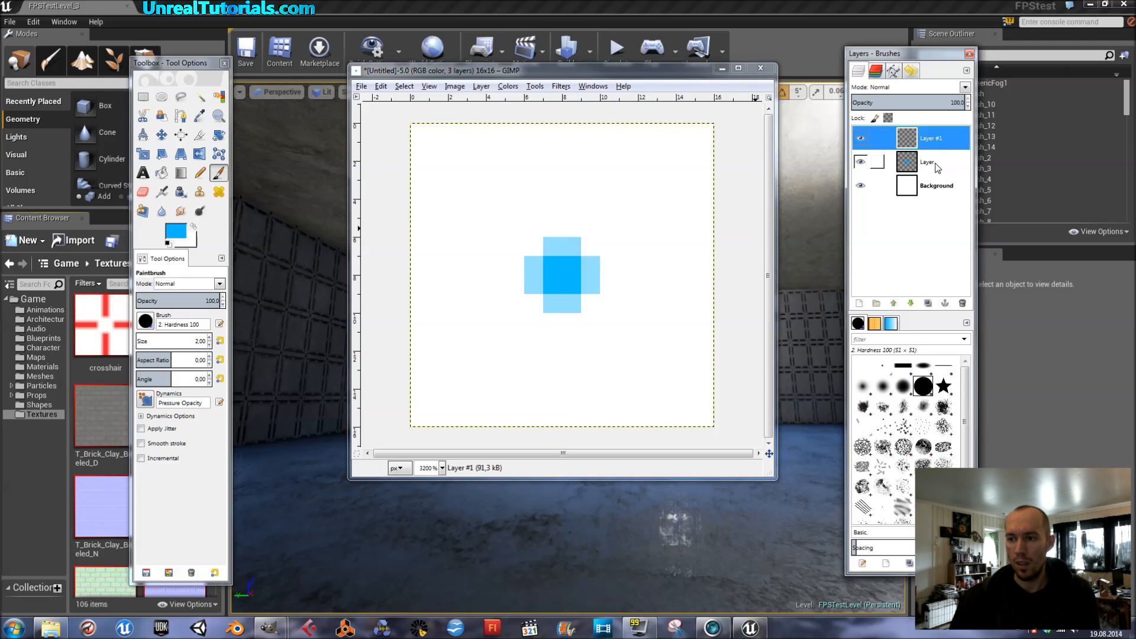
mouse_move(877, 161)
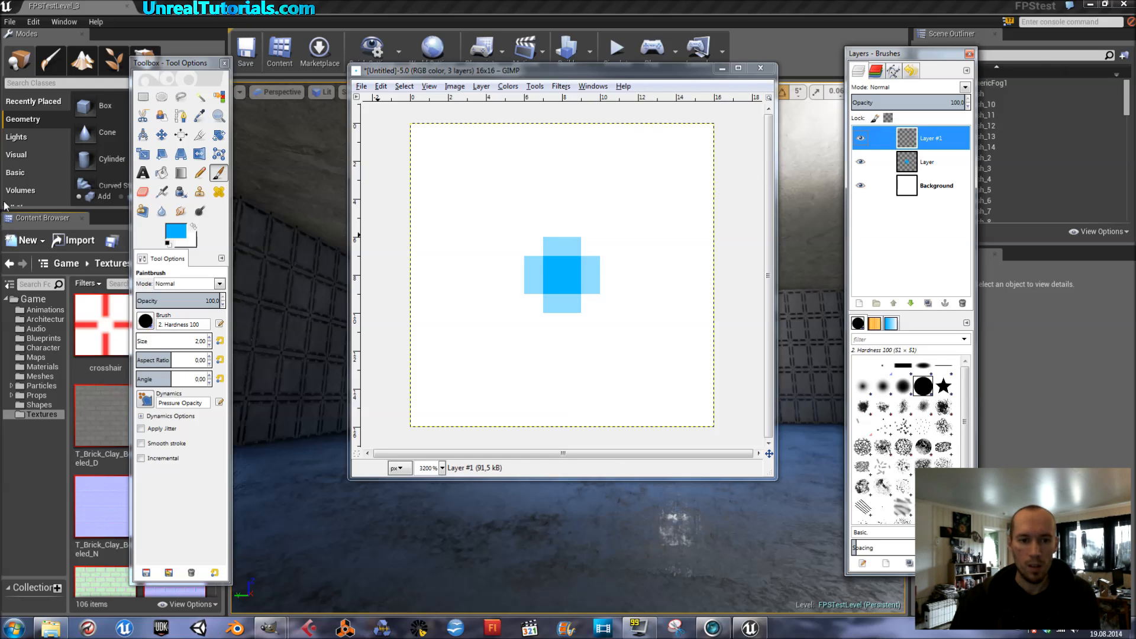
Set the foreground colour to HTML notation 2aff00
click(175, 234)
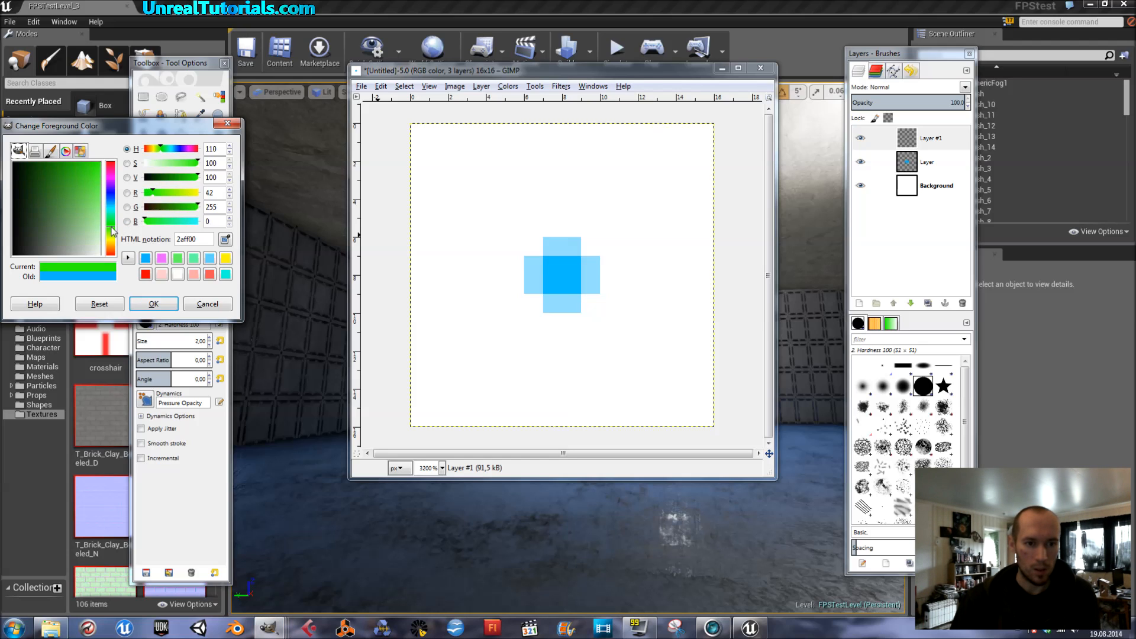
mouse_move(149, 207)
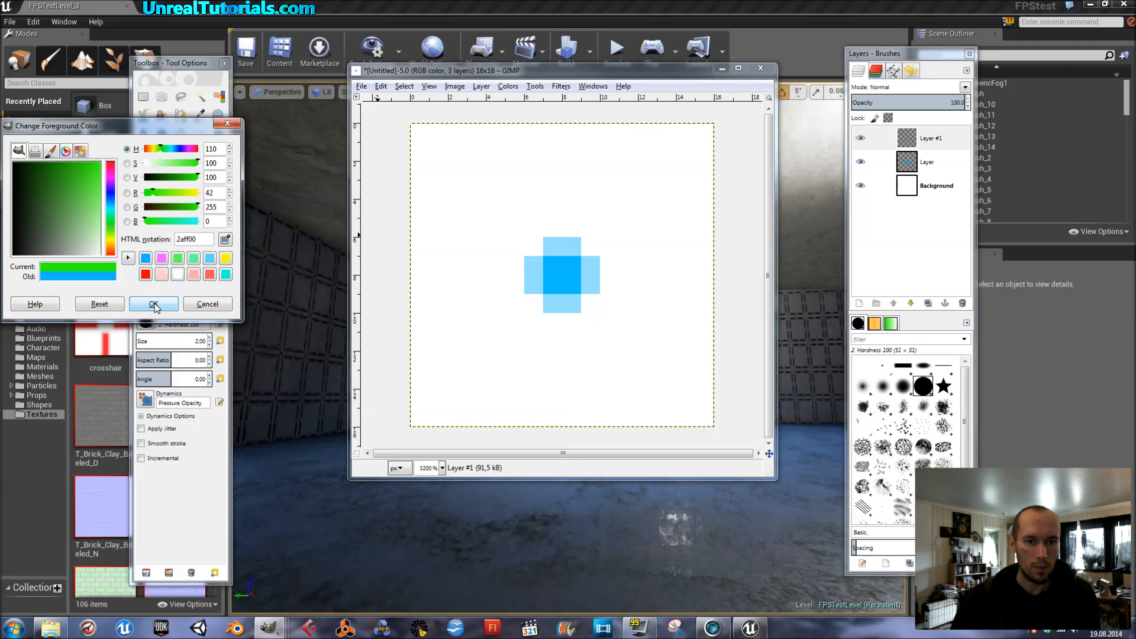
click(154, 304)
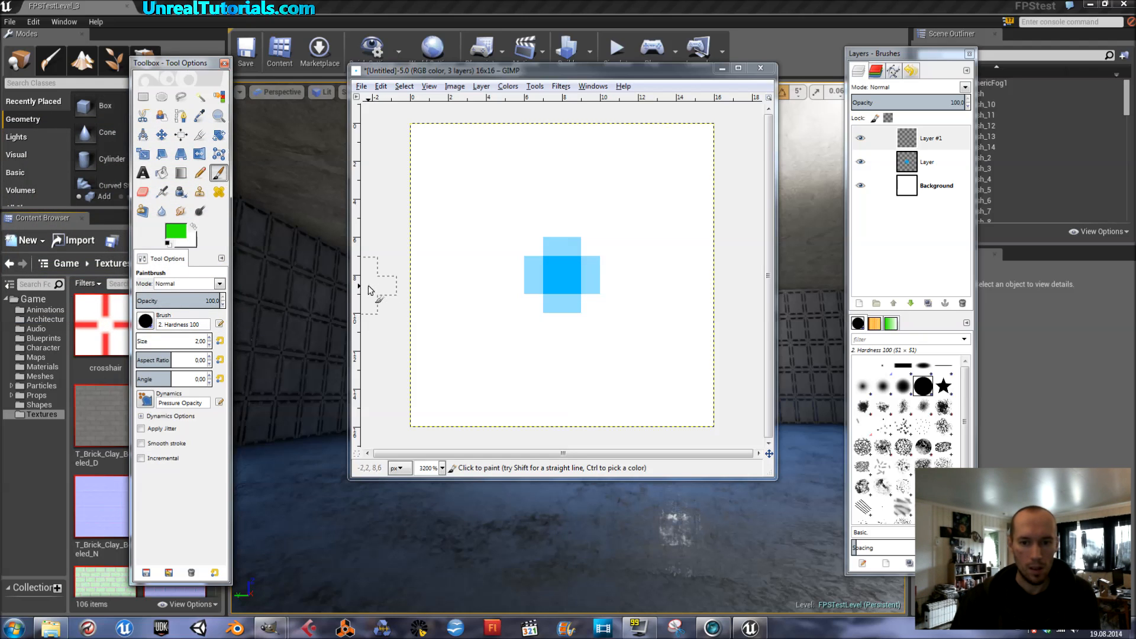
mouse_move(422, 281)
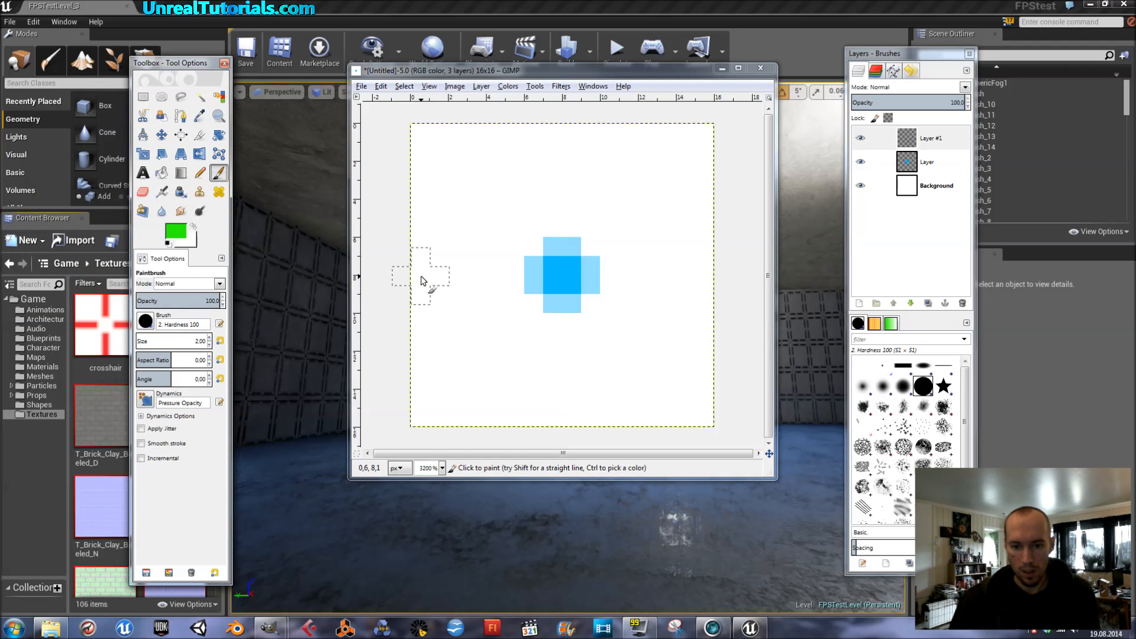
mouse_move(424, 271)
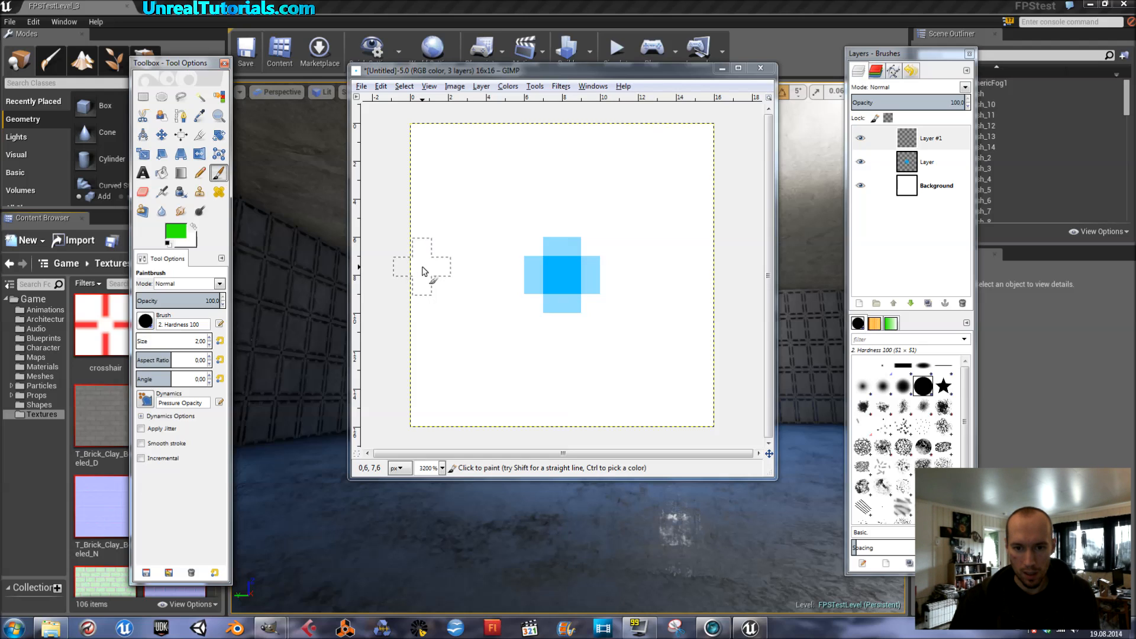
mouse_move(424, 283)
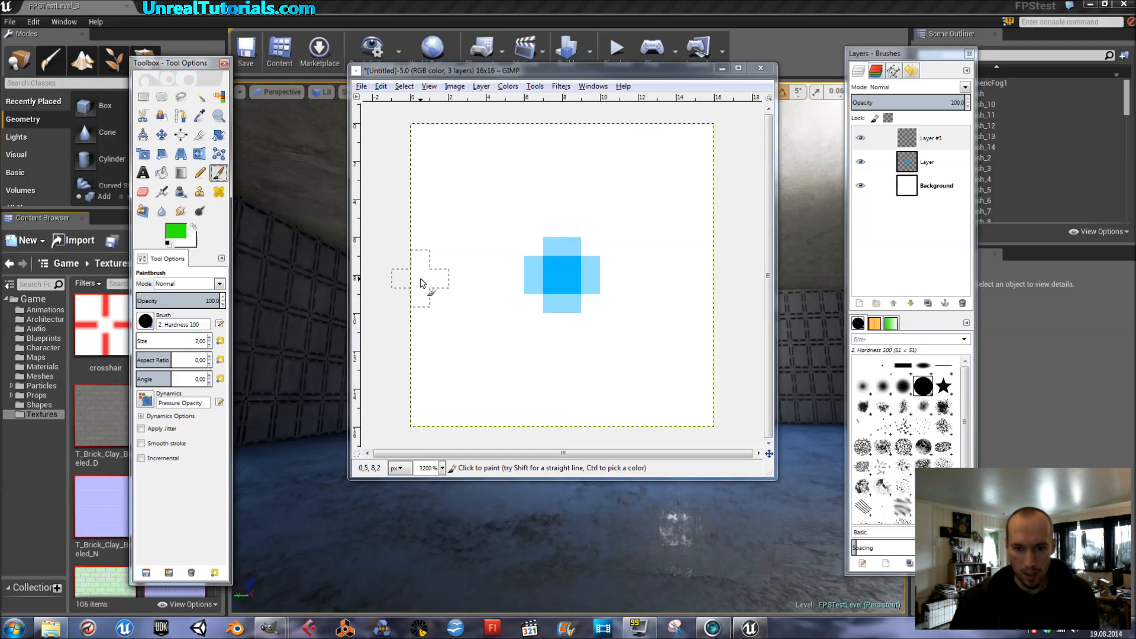
mouse_move(423, 282)
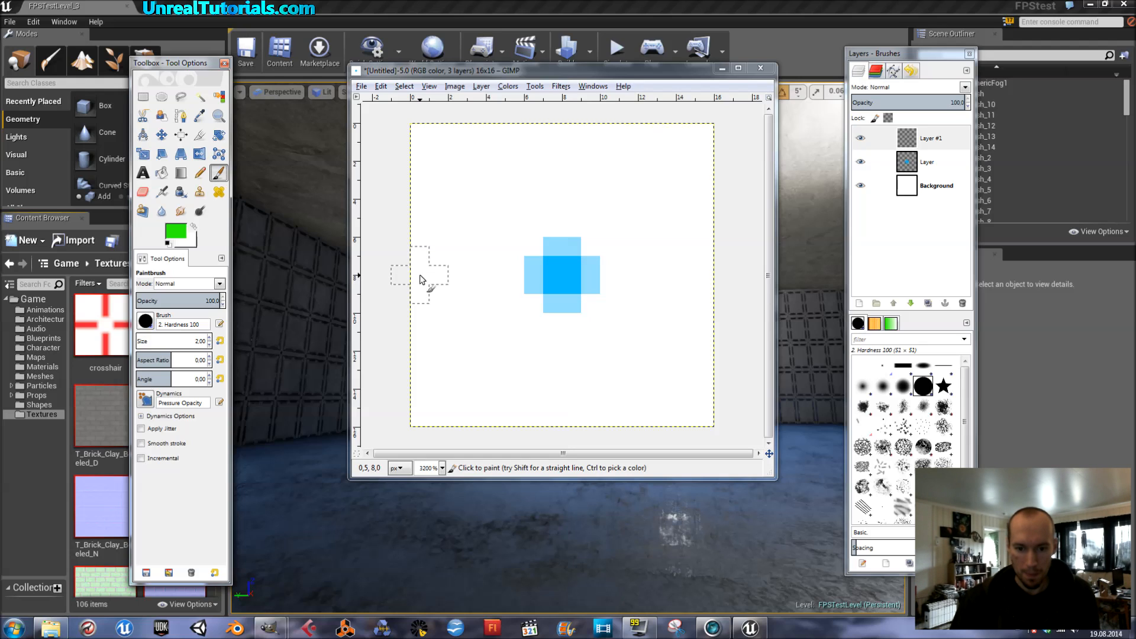
Draw edge-to-edge green lines: a full horizontal bar, the upper arm, and start the lower arm
click(420, 279)
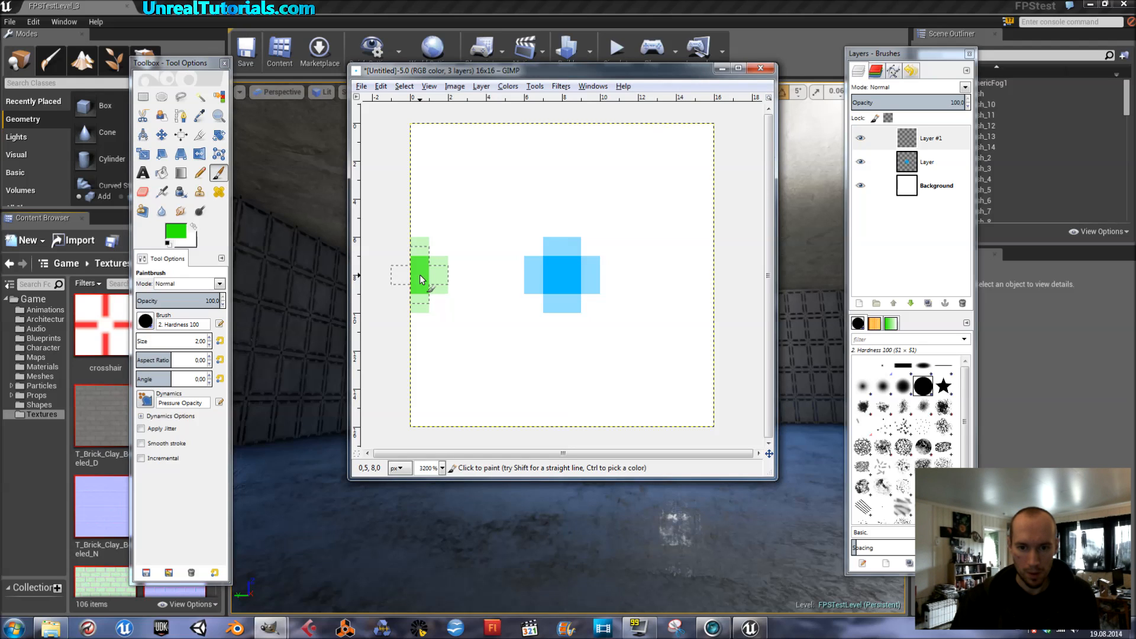
click(422, 280)
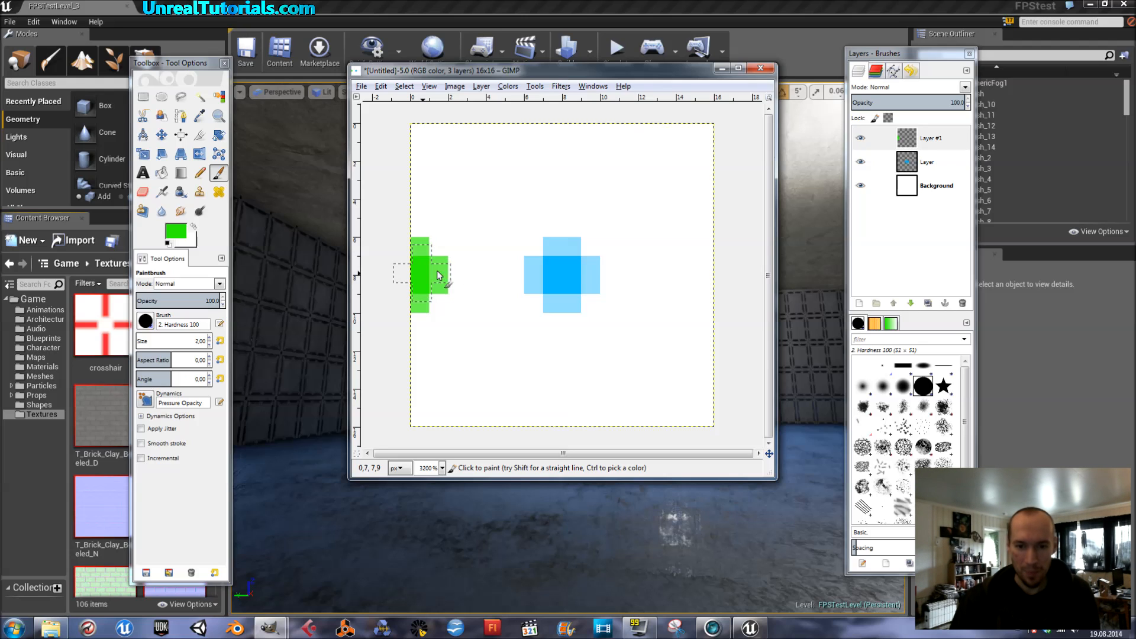
mouse_move(535, 281)
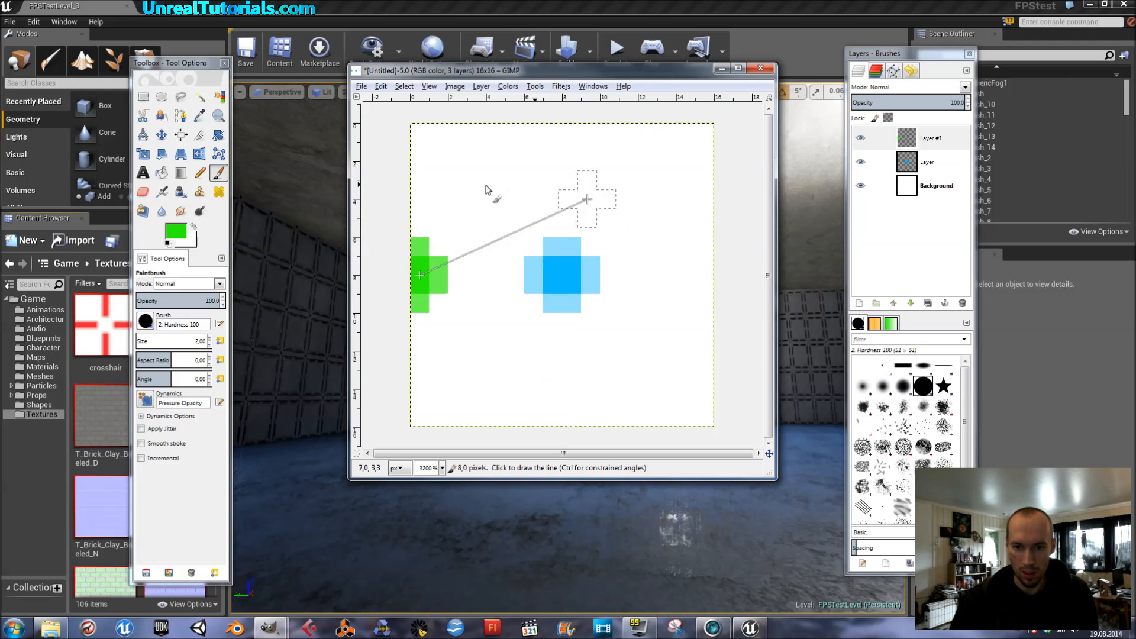
mouse_move(540, 279)
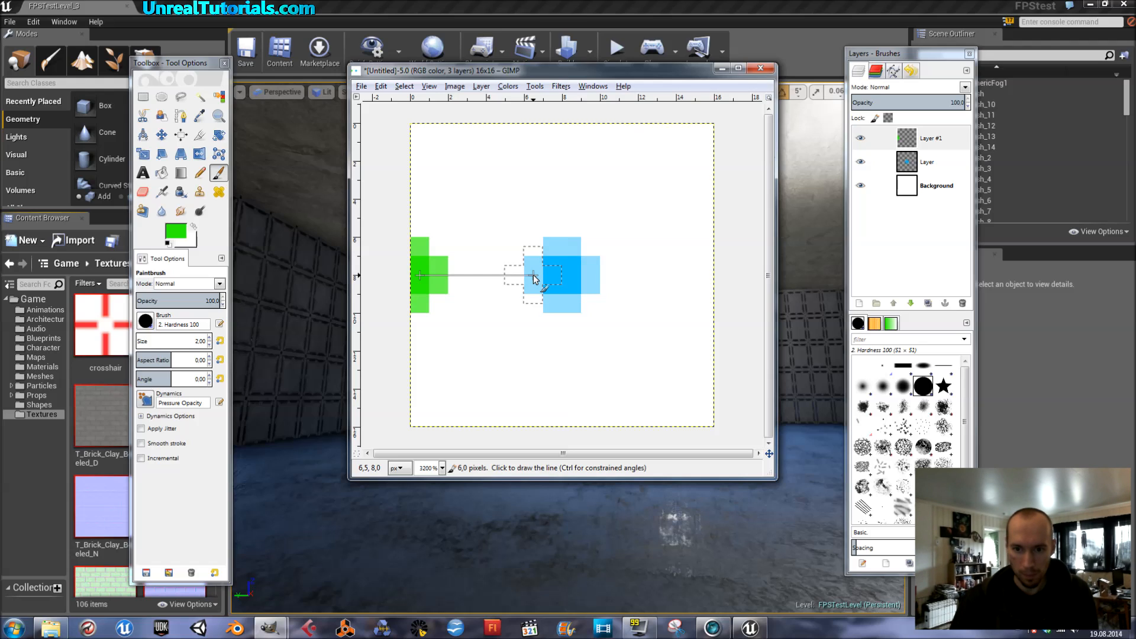
mouse_move(534, 281)
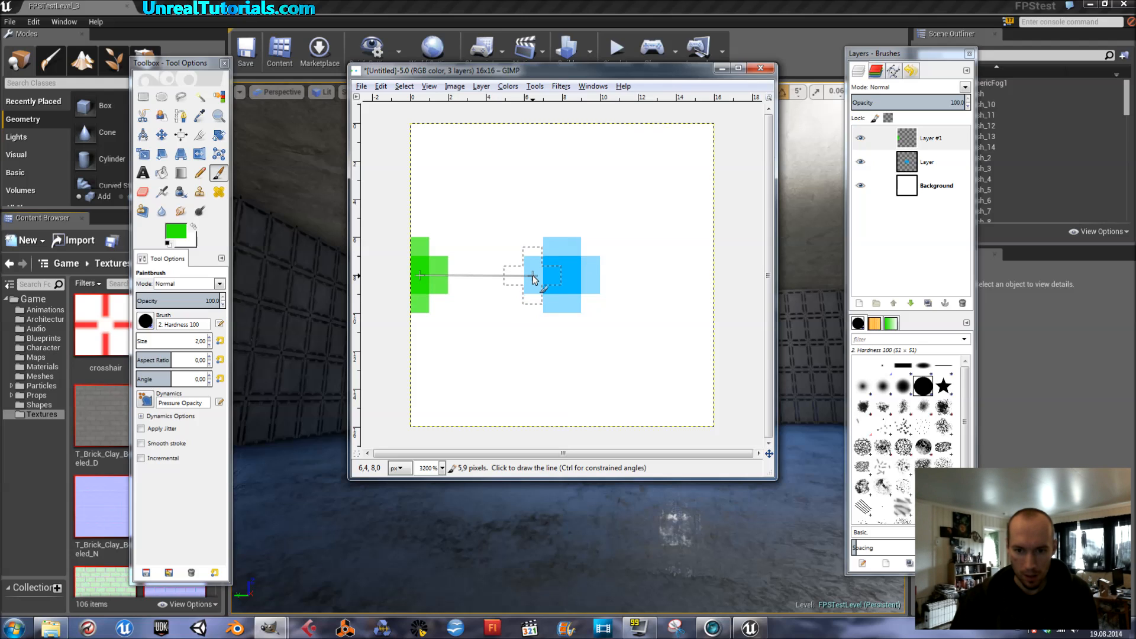
mouse_move(536, 281)
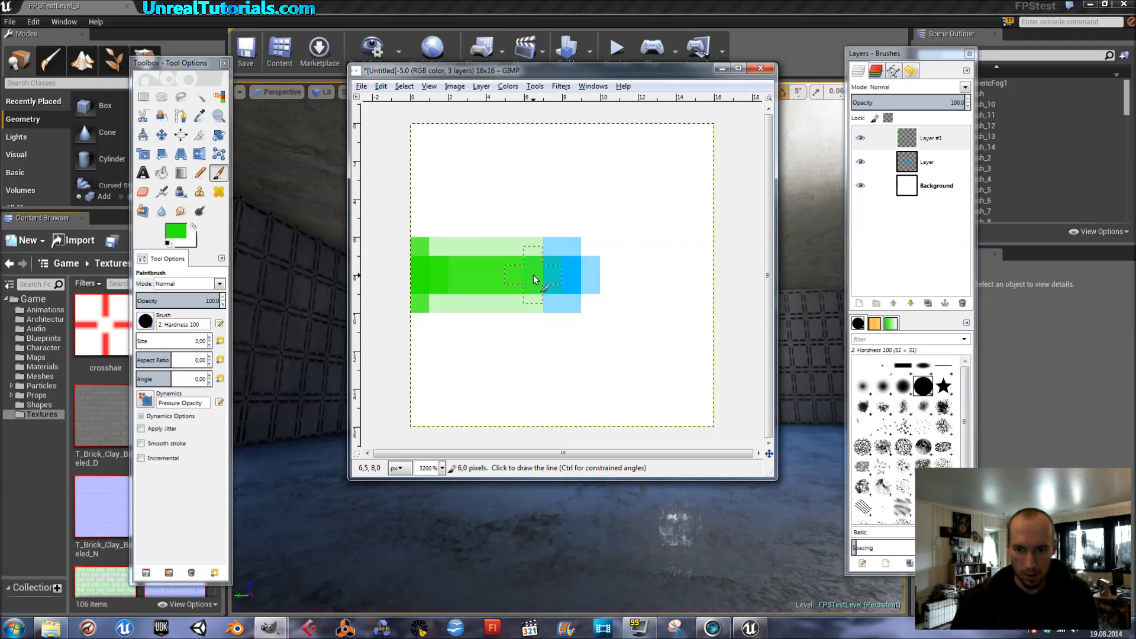
mouse_move(689, 272)
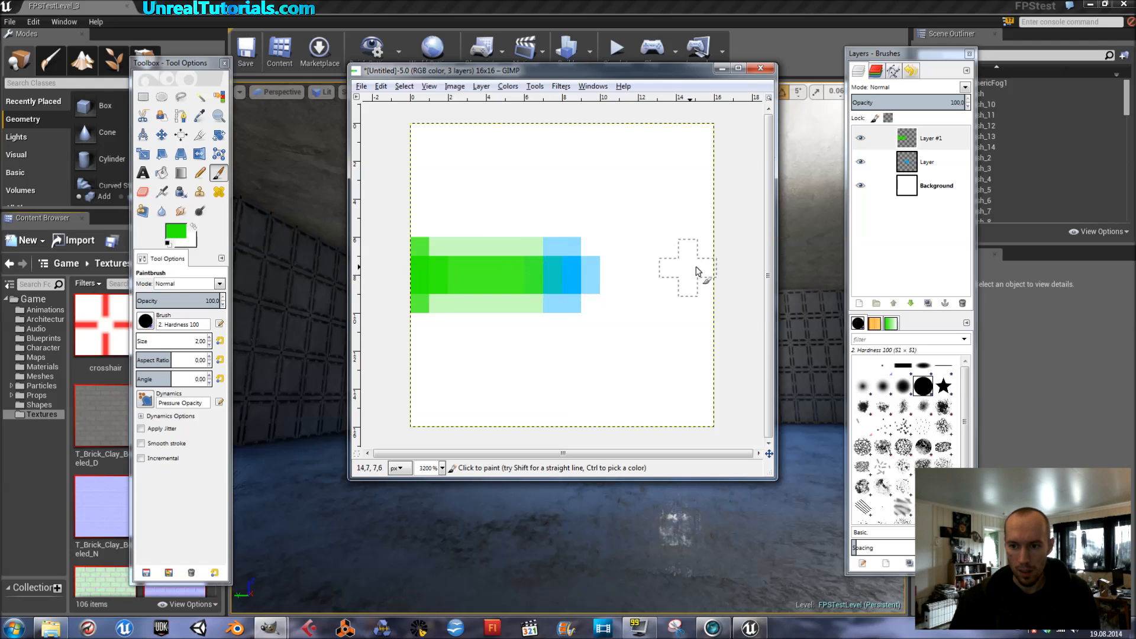
mouse_move(707, 275)
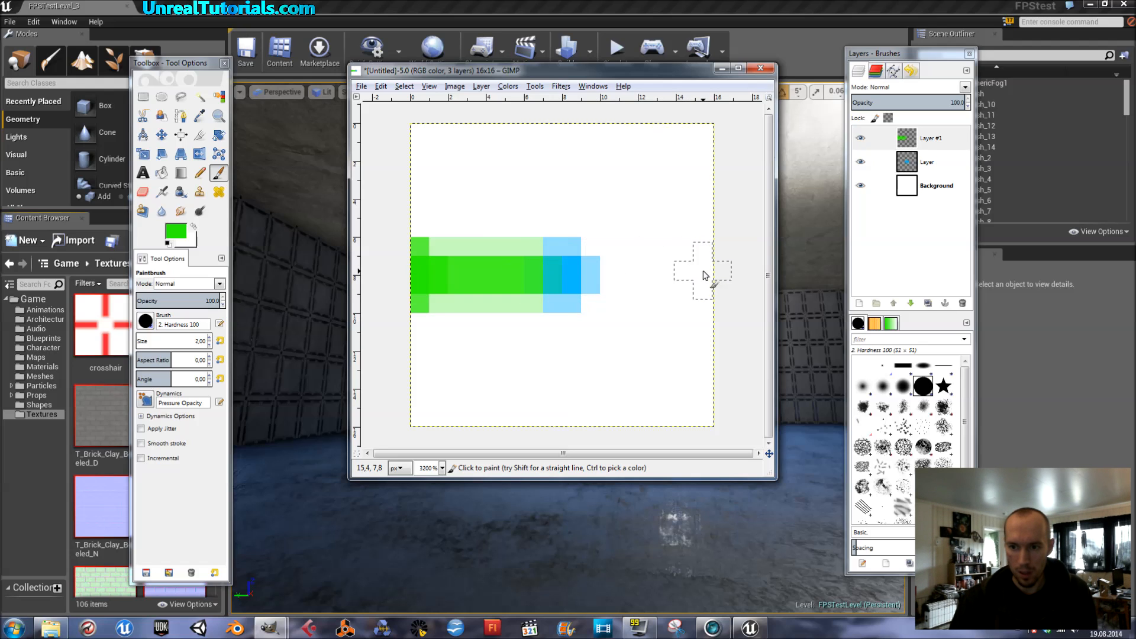
mouse_move(703, 278)
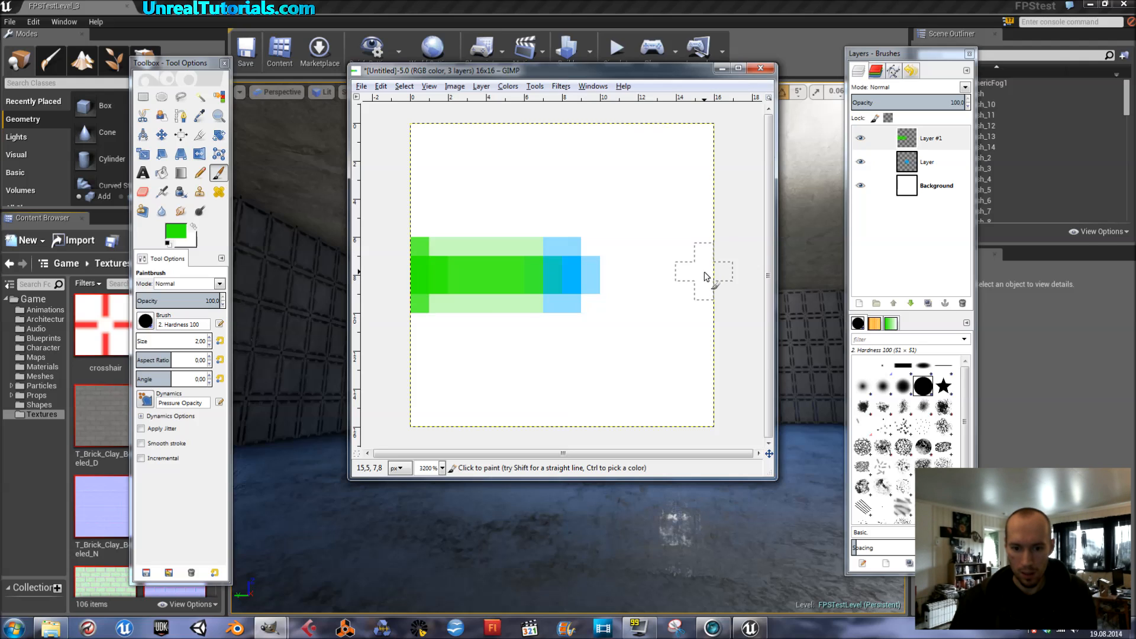
click(698, 277)
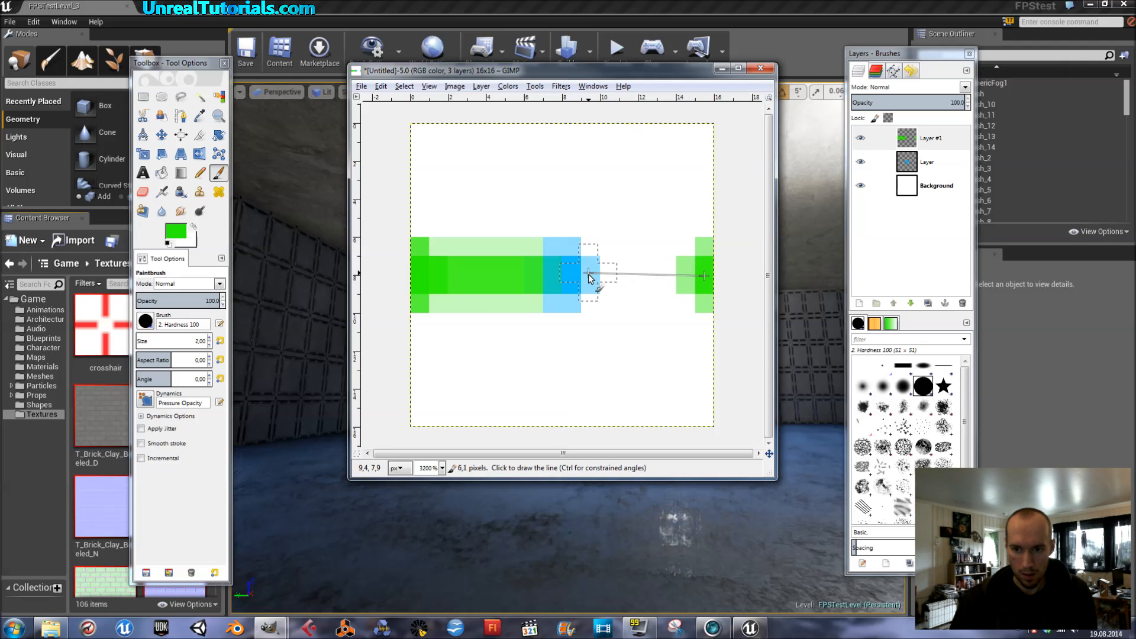
mouse_move(591, 281)
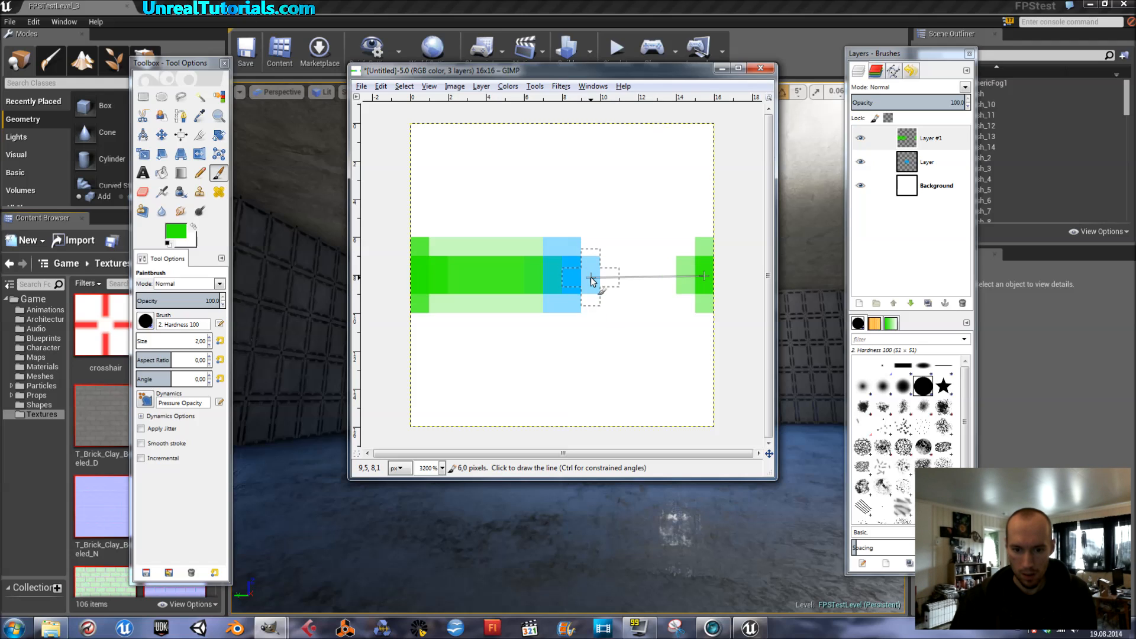
mouse_move(594, 281)
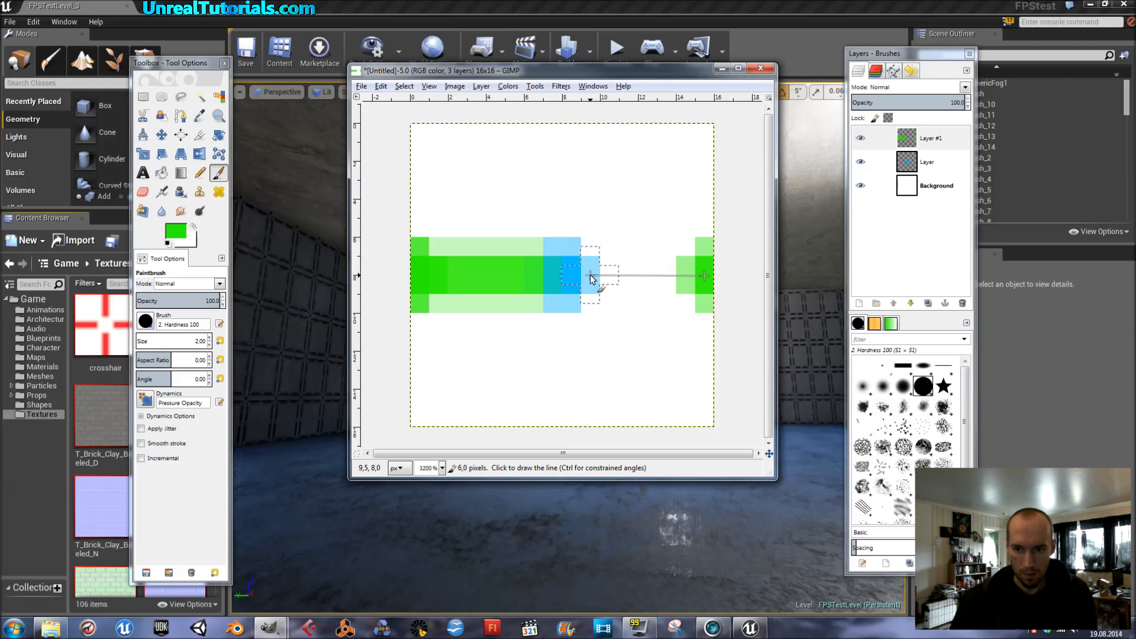
click(590, 278)
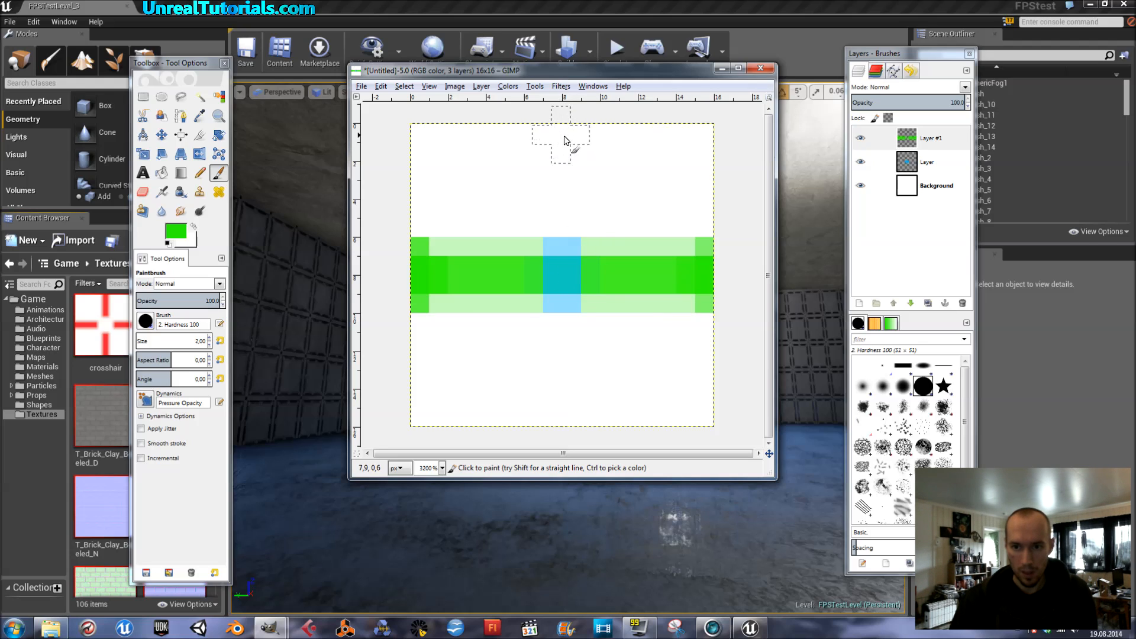
mouse_move(565, 139)
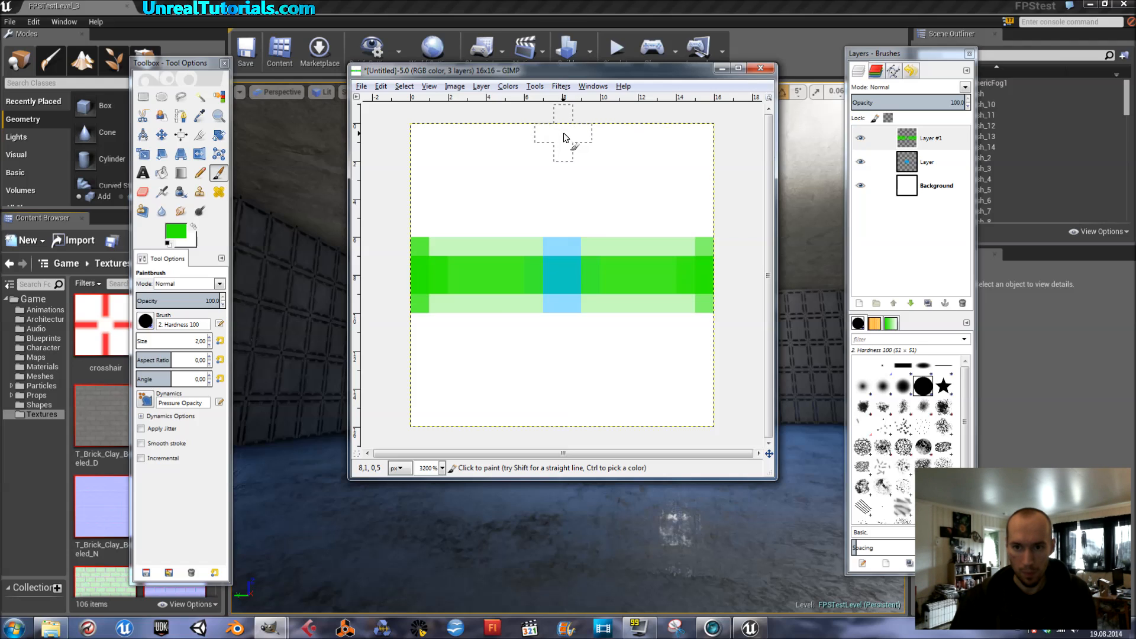
mouse_move(564, 140)
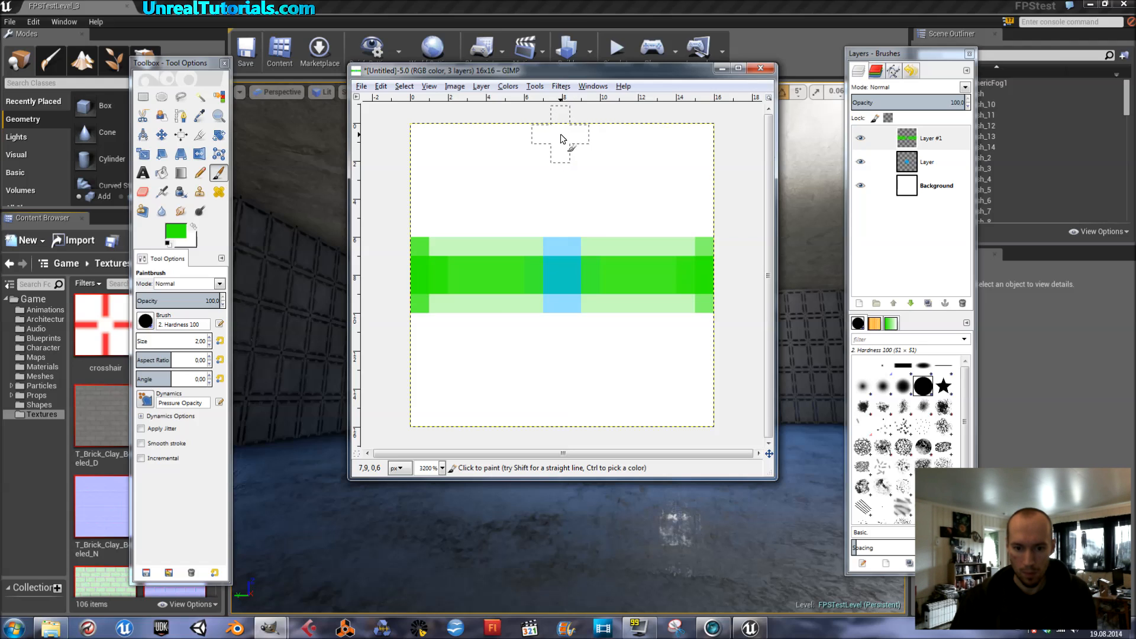
click(562, 138)
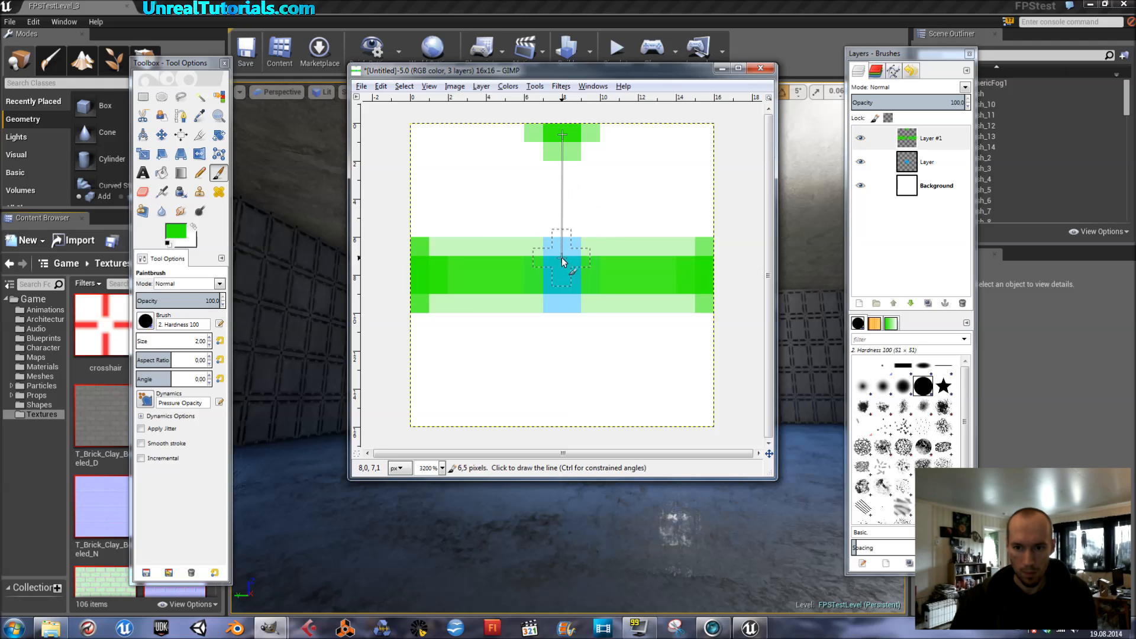
mouse_move(564, 250)
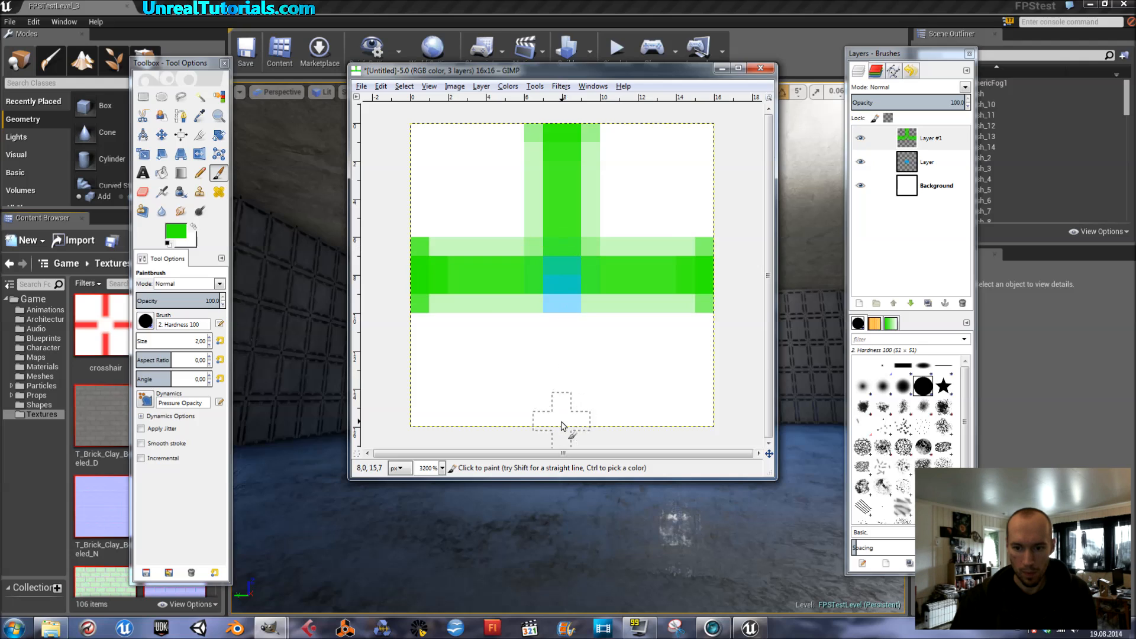
mouse_move(564, 422)
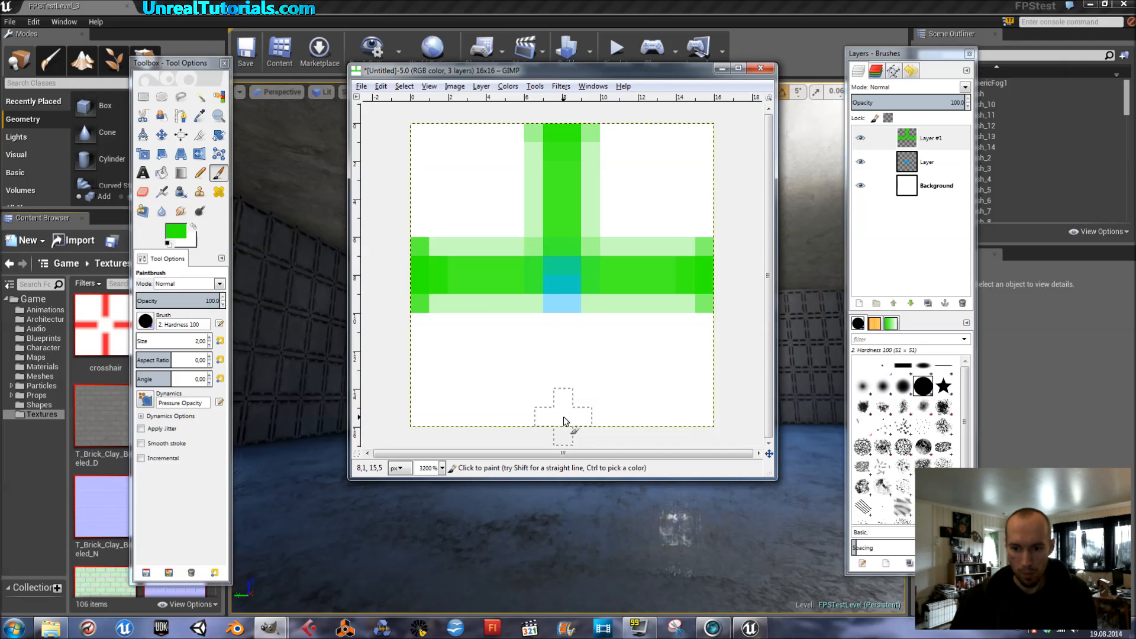
mouse_move(564, 421)
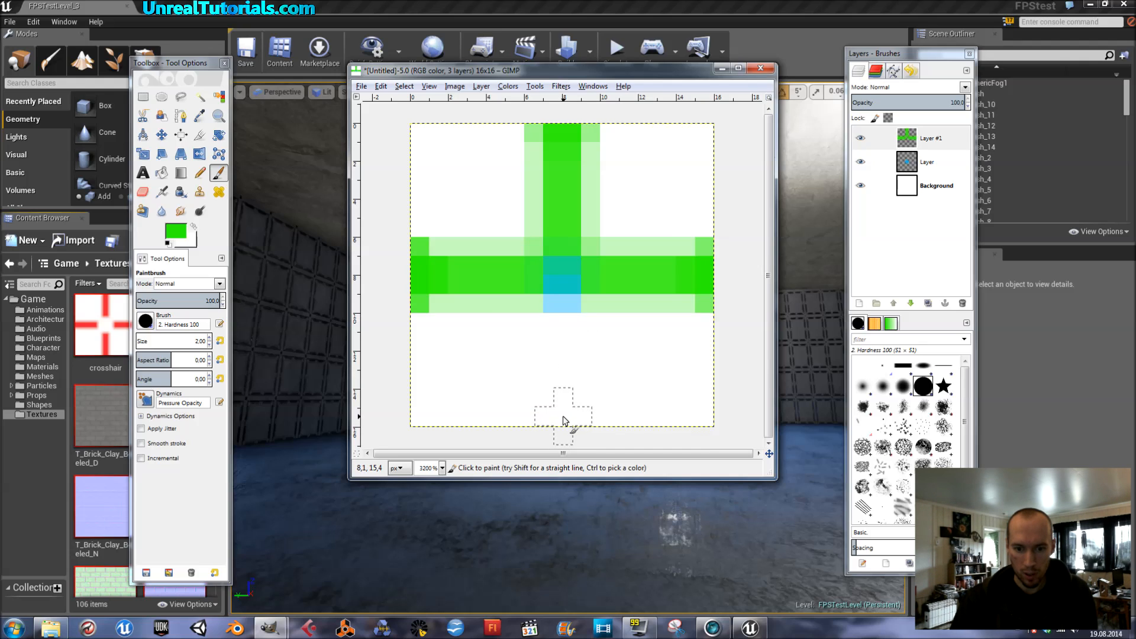
click(564, 406)
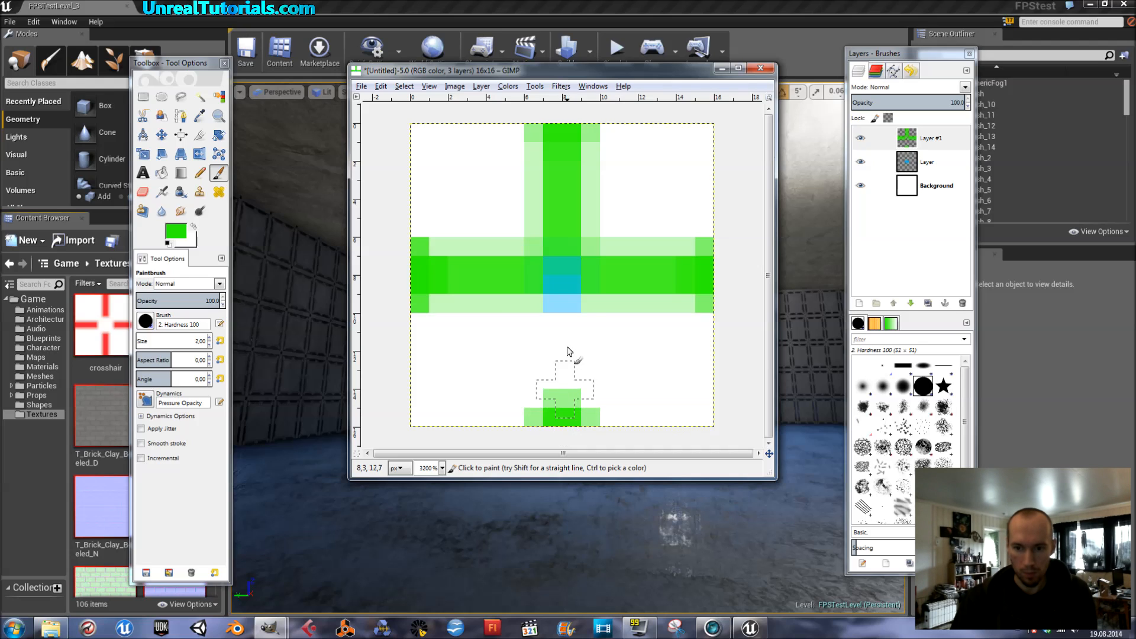
mouse_move(563, 308)
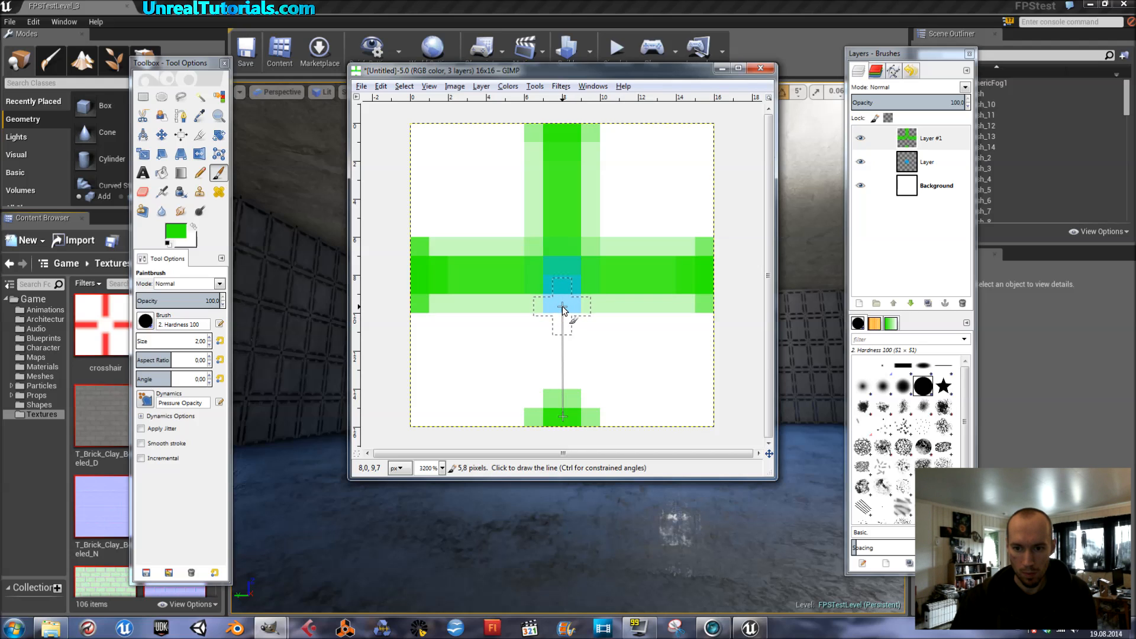
mouse_move(564, 308)
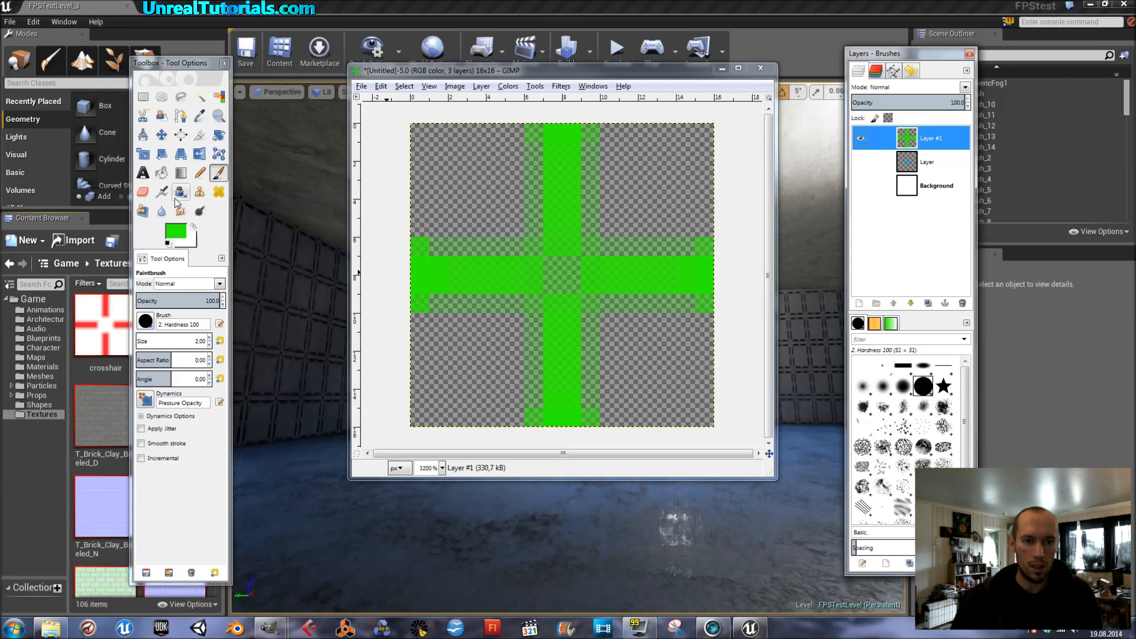
Erase the centre pixels of the green cross with the Eraser
click(143, 192)
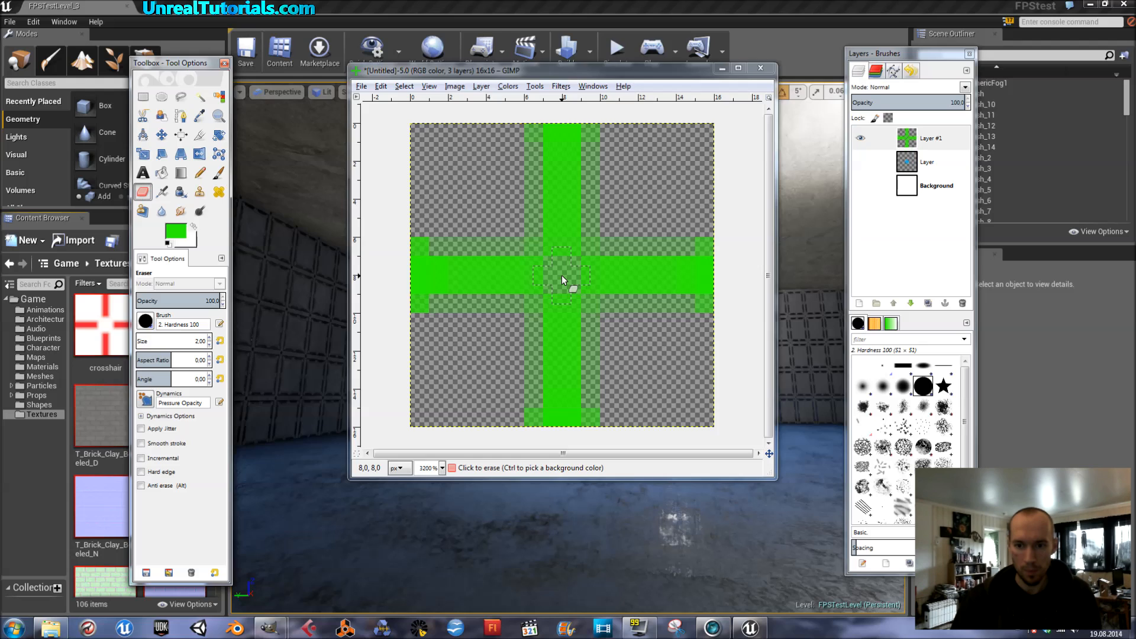
click(562, 281)
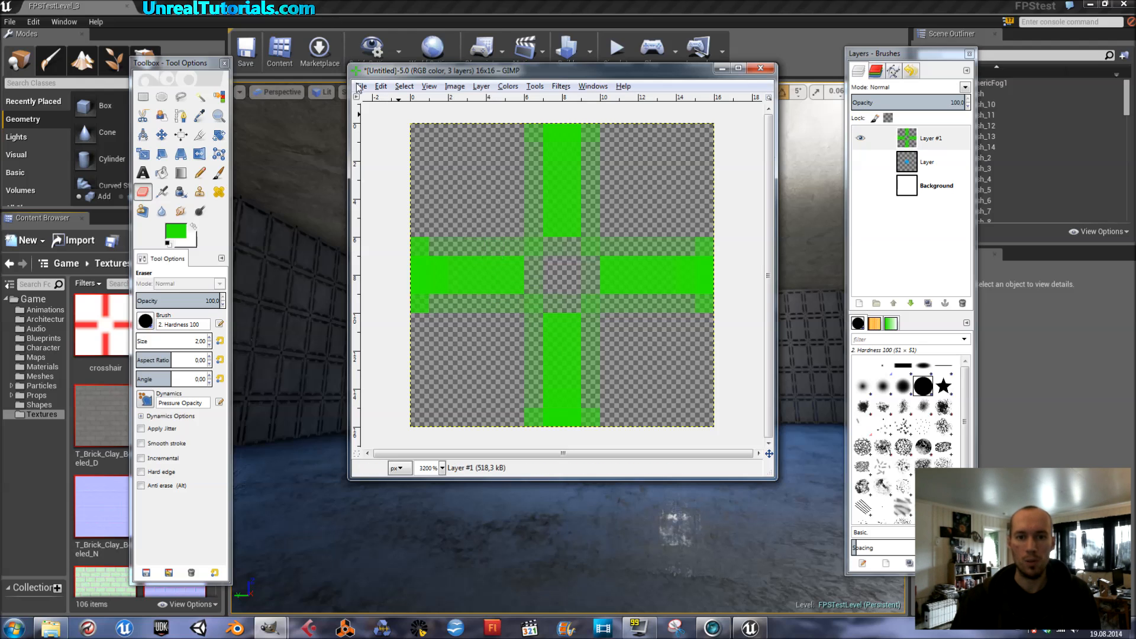
Save As, appending '_Green' to name the file Crosshair_Green.xcf
click(361, 85)
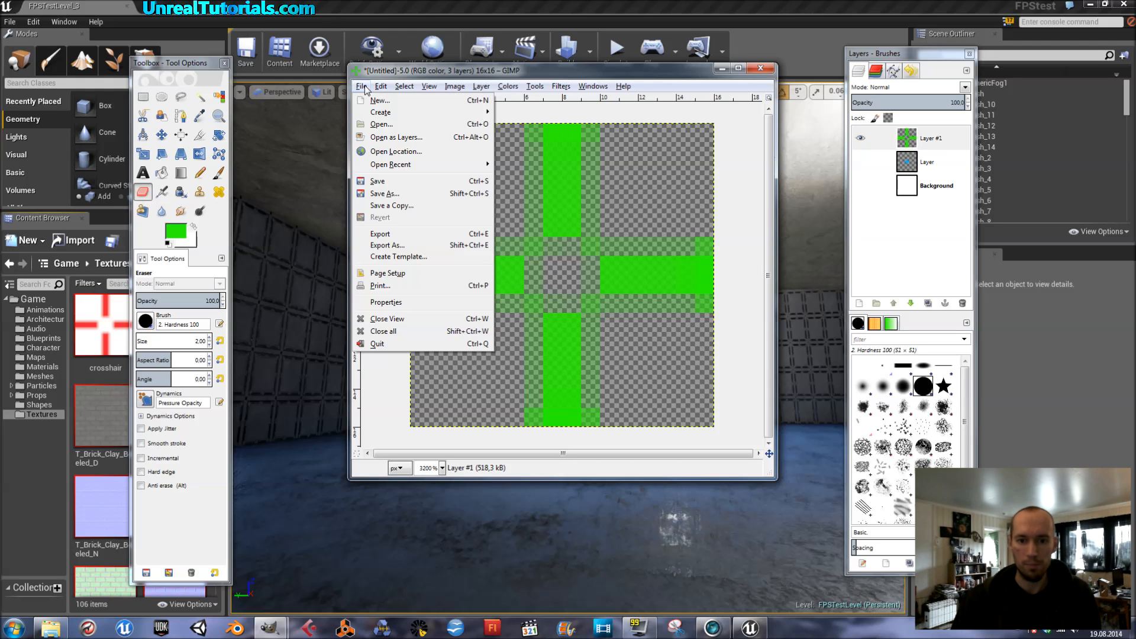
click(384, 194)
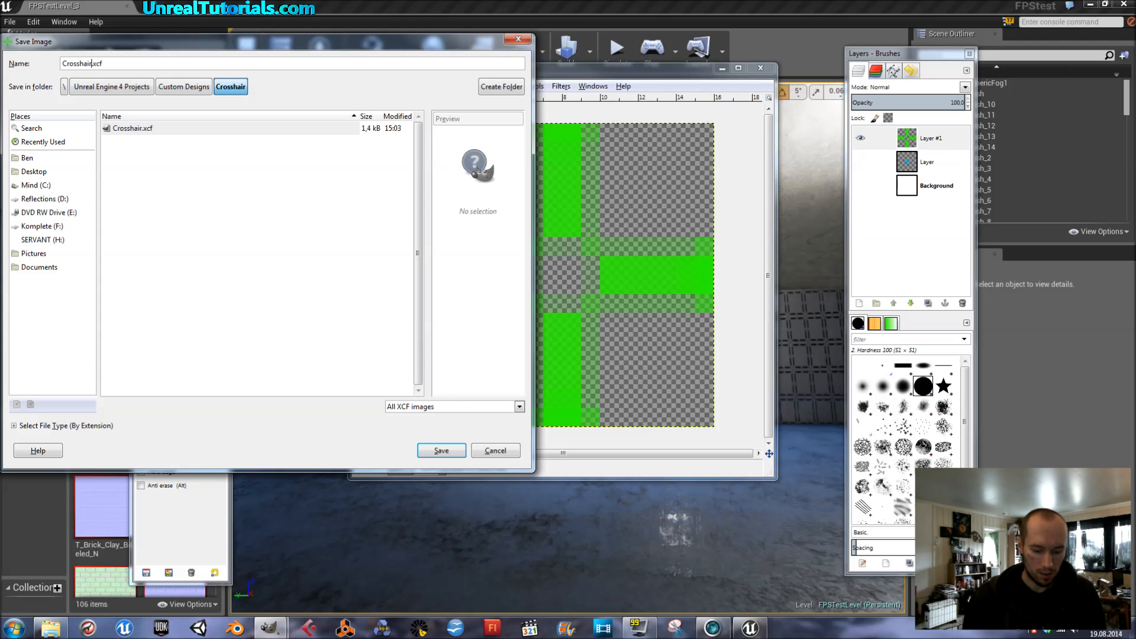
text(_Green)
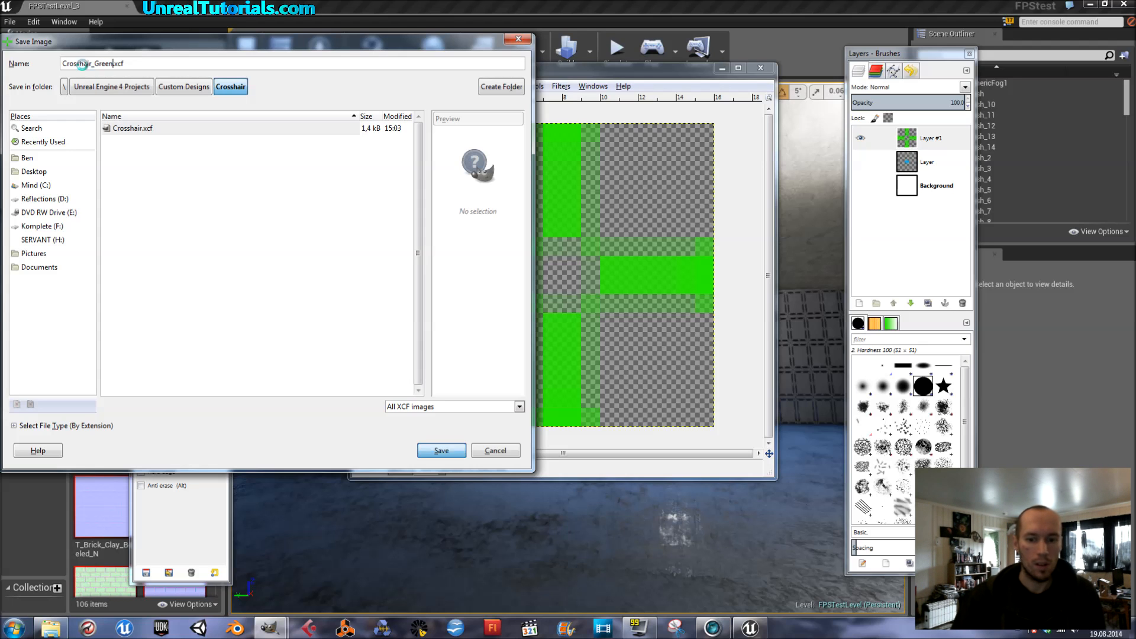
click(441, 450)
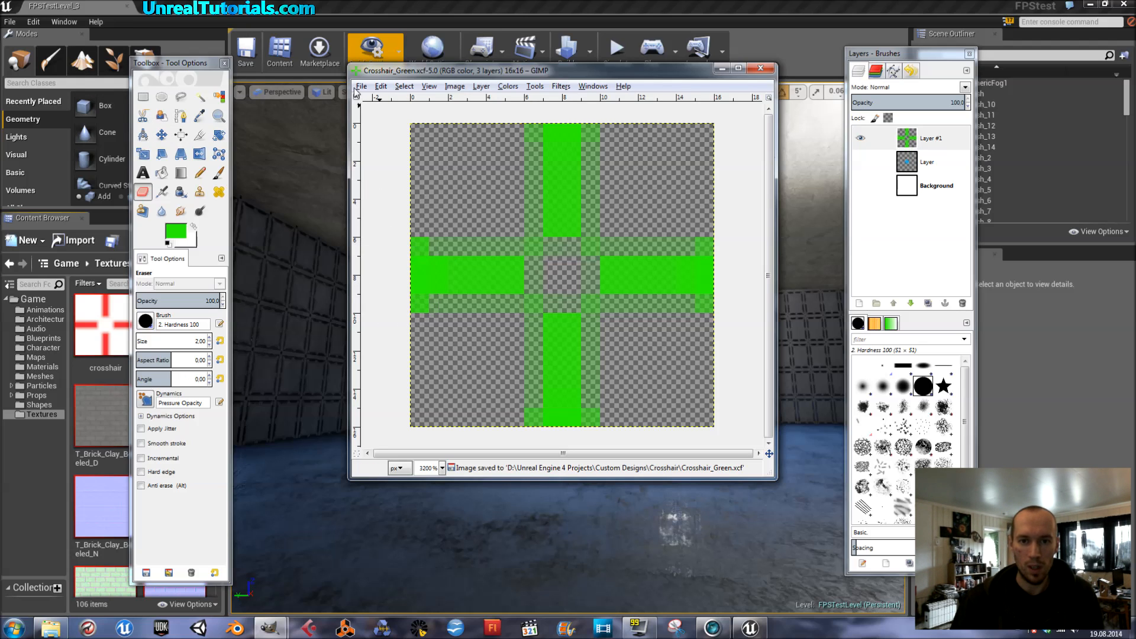
mouse_move(391, 246)
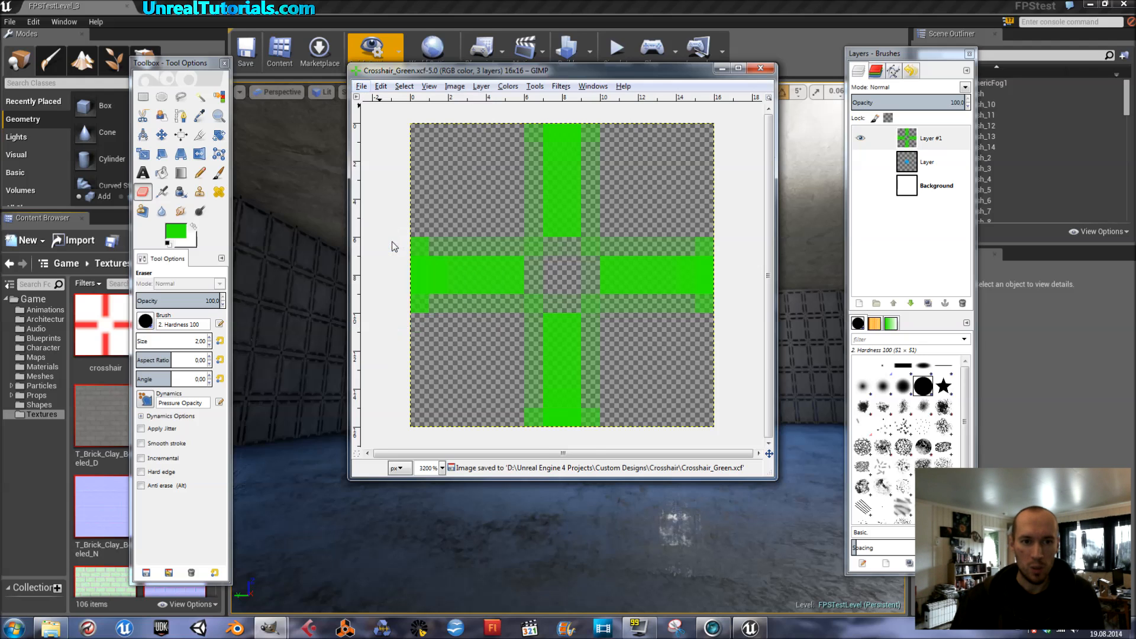
Export Crosshair_Green.tga with default TGA options, then minimise GIMP
click(361, 86)
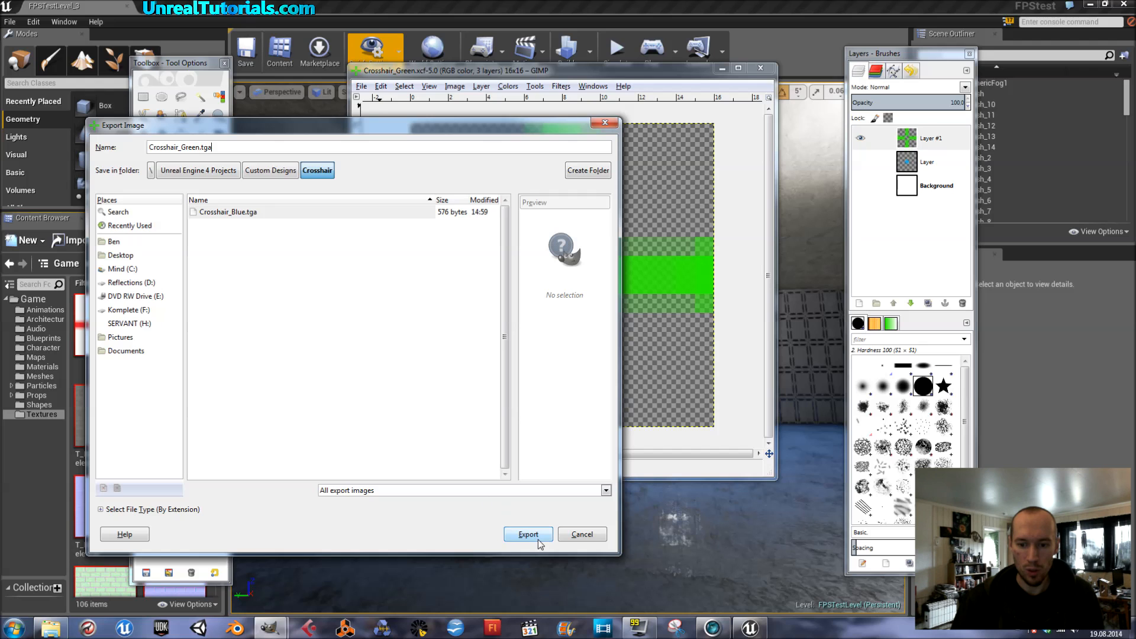
click(528, 534)
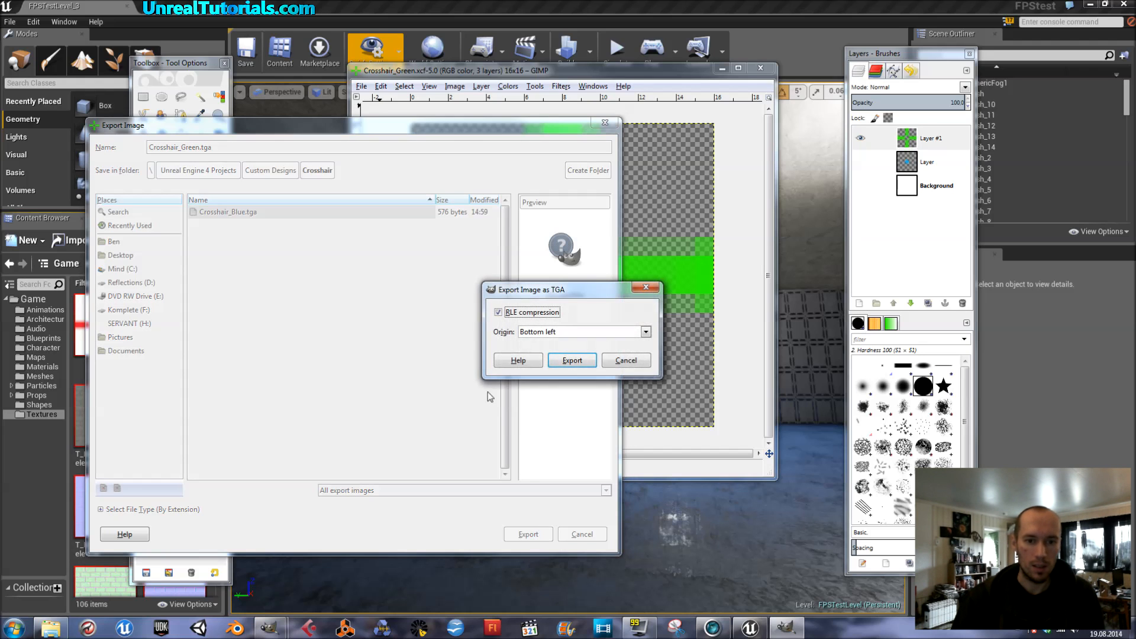
click(572, 361)
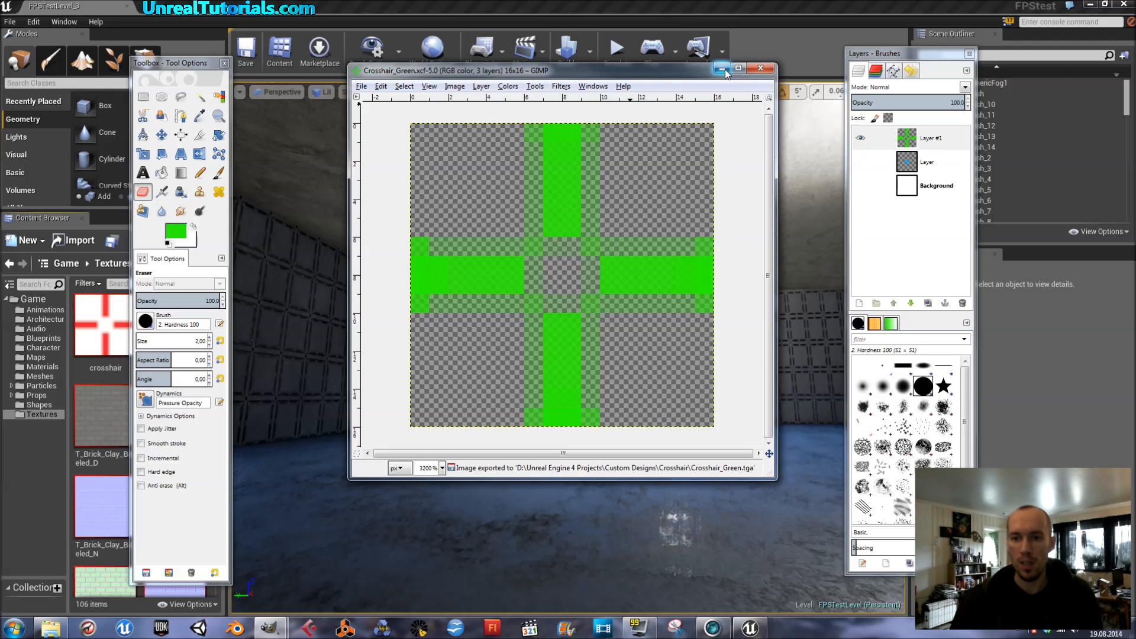
click(721, 69)
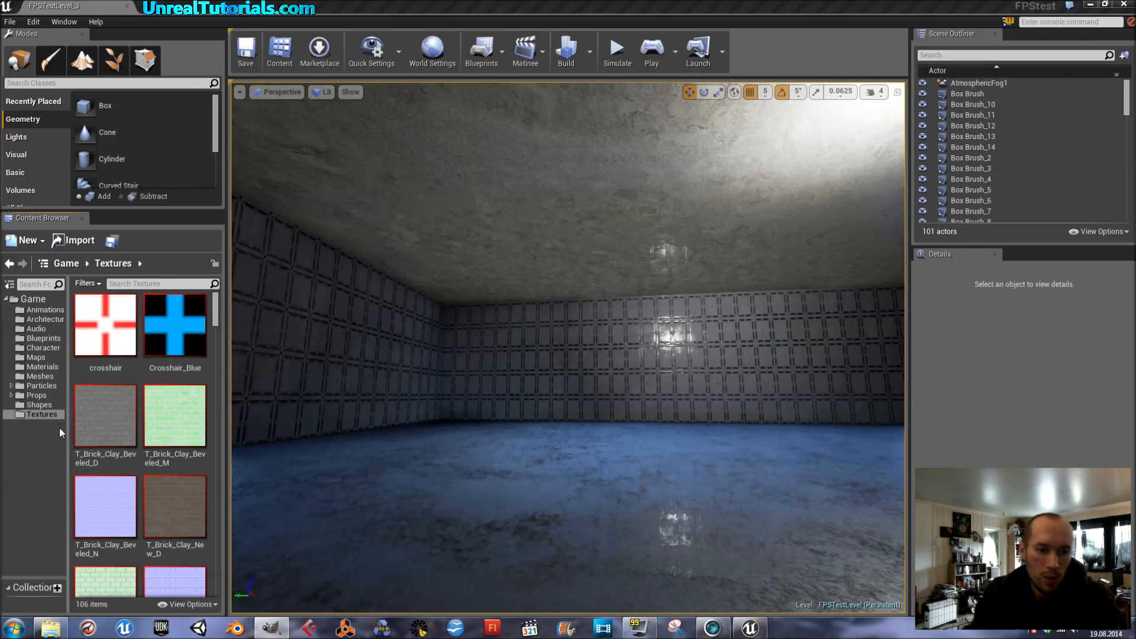
mouse_move(105, 326)
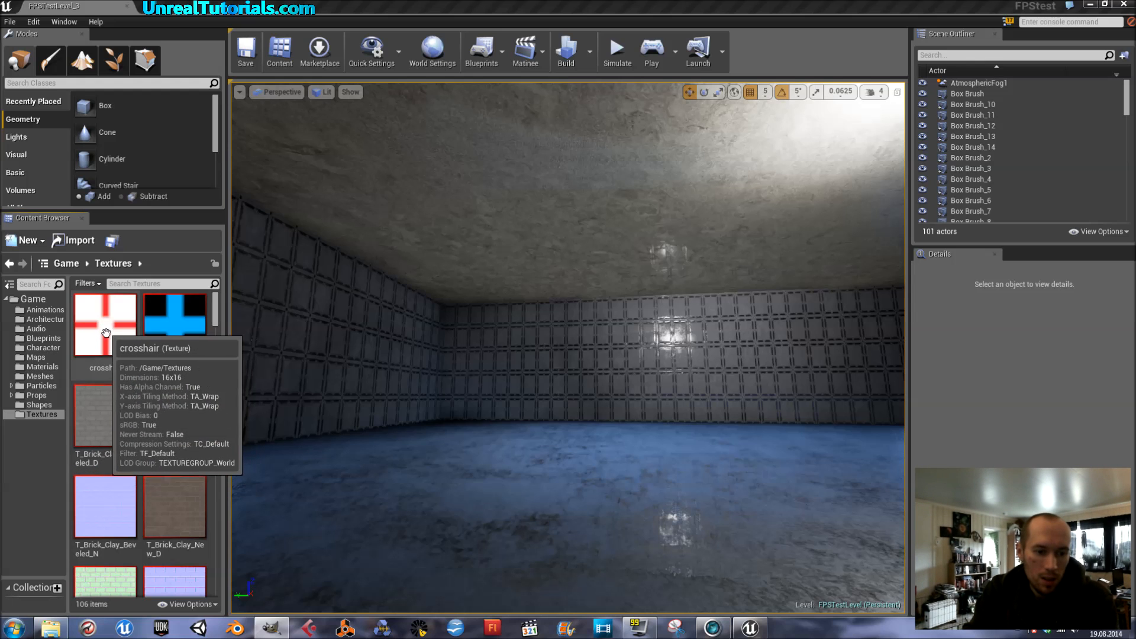
Import Crosshair_Green.tga from the Crosshair folder into Textures
click(72, 239)
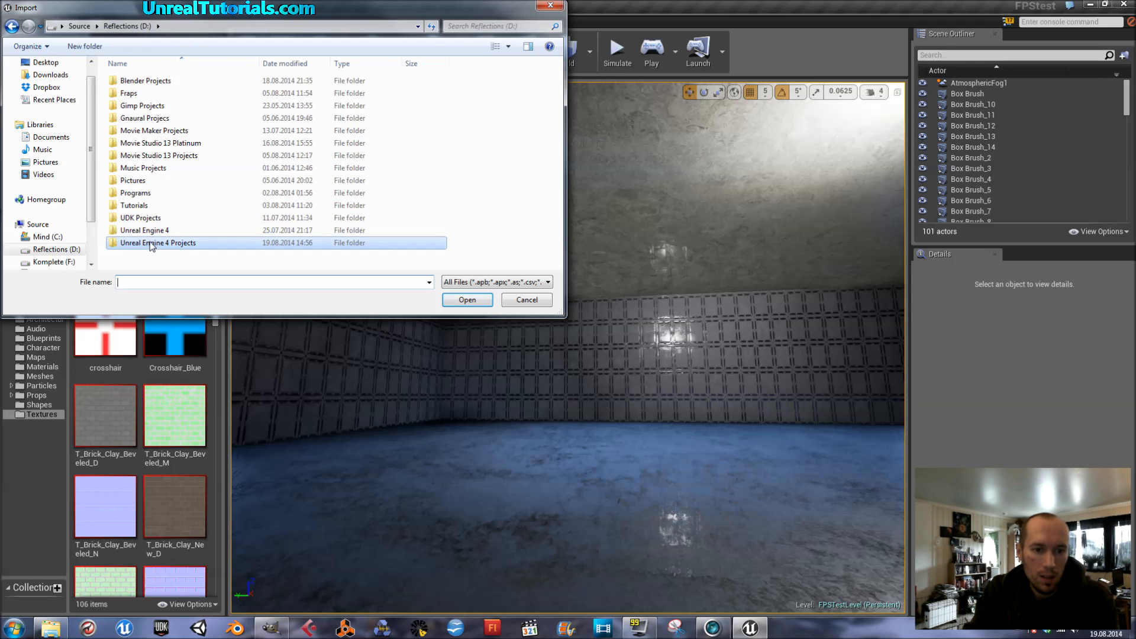
double_click(157, 242)
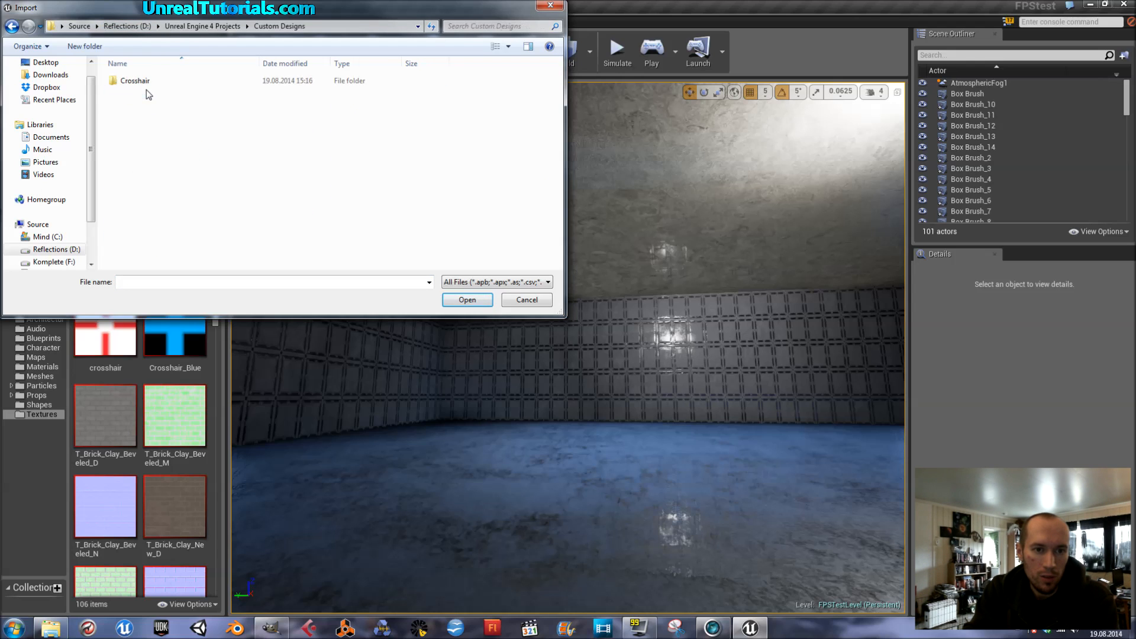
double_click(135, 80)
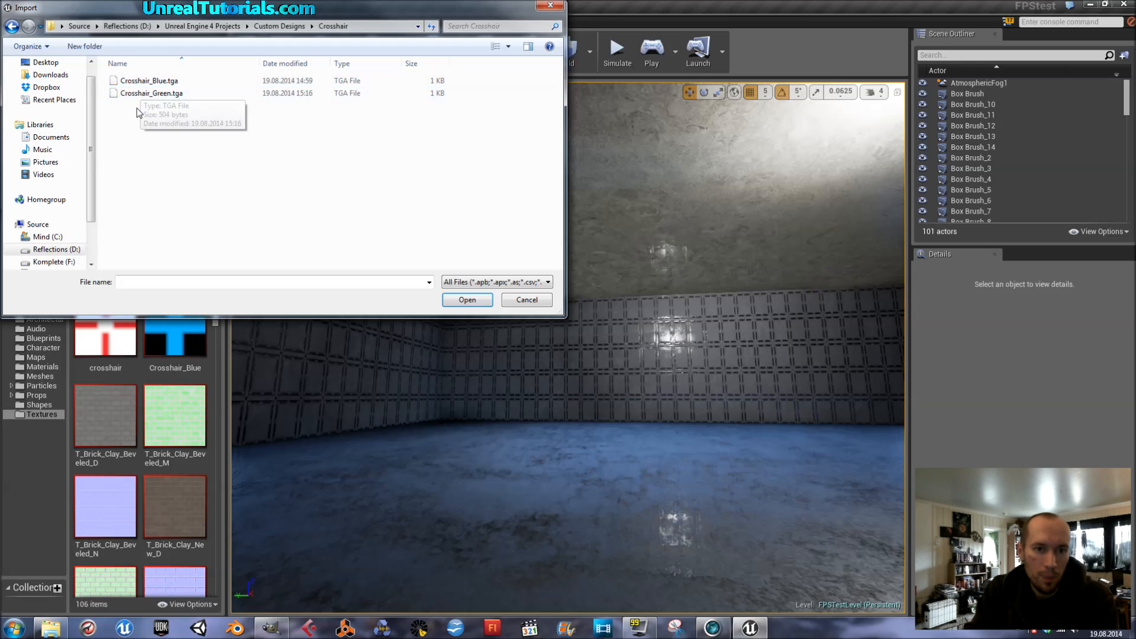
click(151, 93)
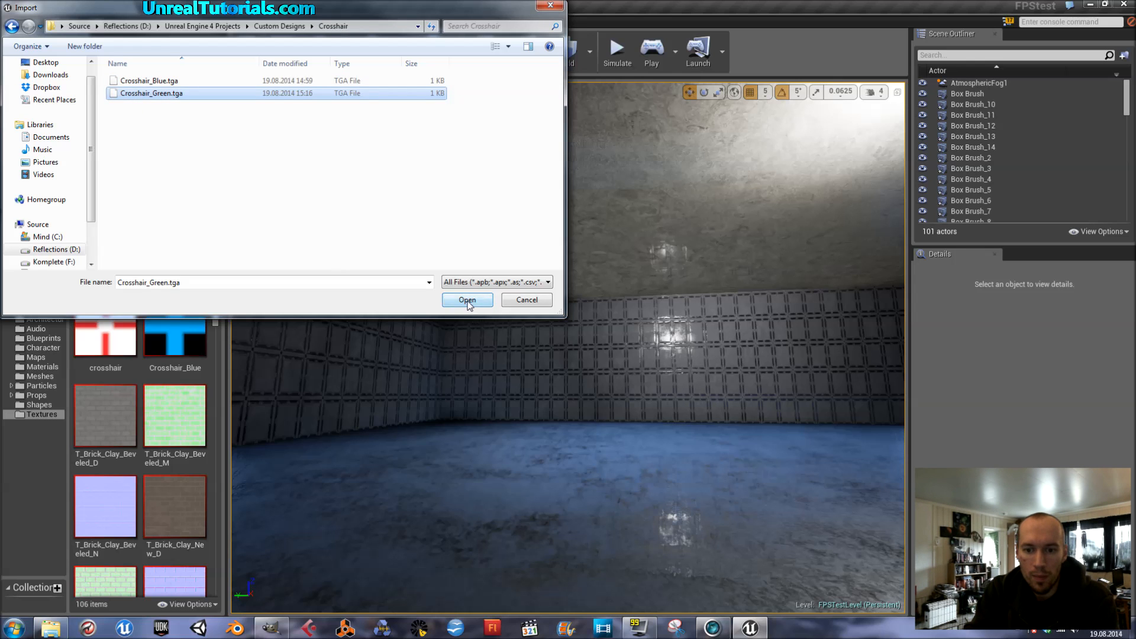
click(467, 301)
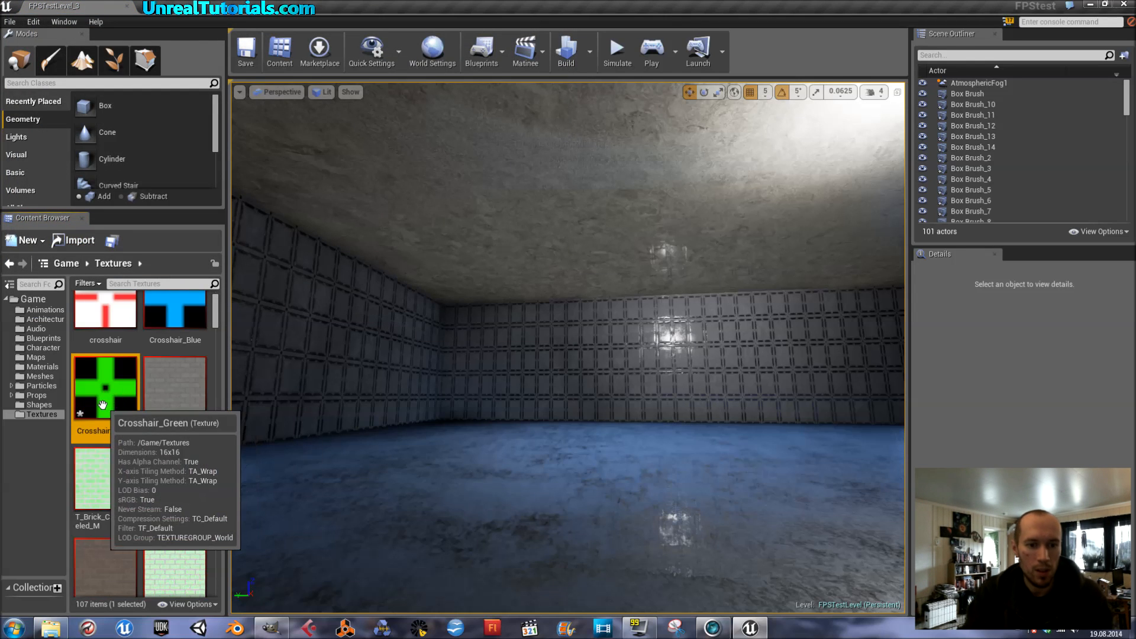
mouse_move(123, 246)
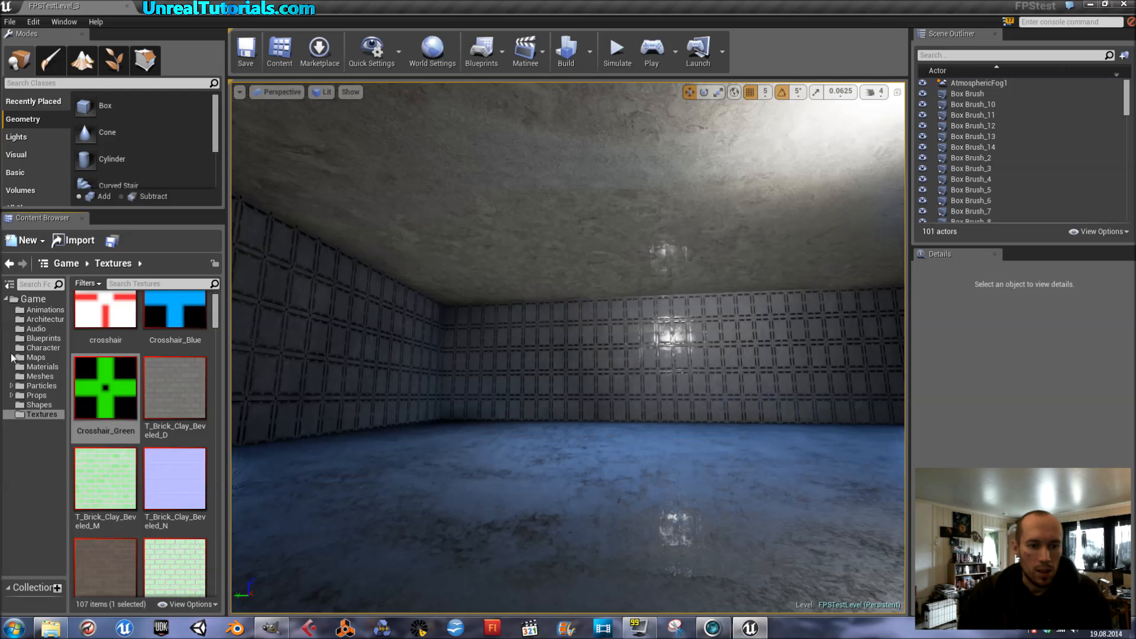
mouse_move(105, 391)
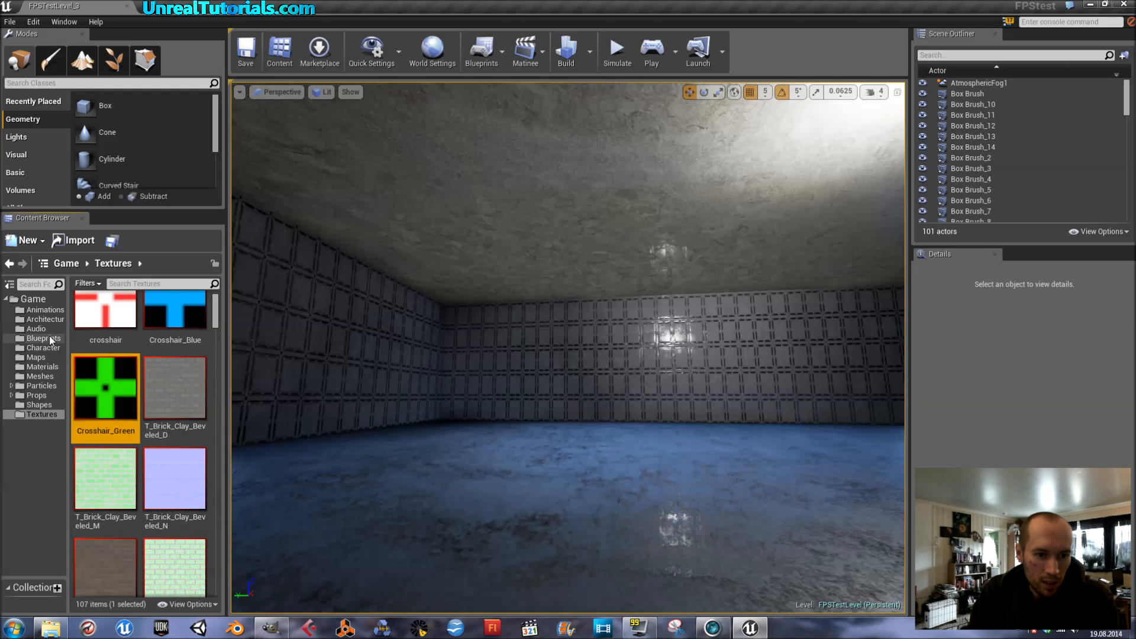
Open the MyHUD blueprint from the Blueprints folder to its Draw Texture event graph
click(43, 338)
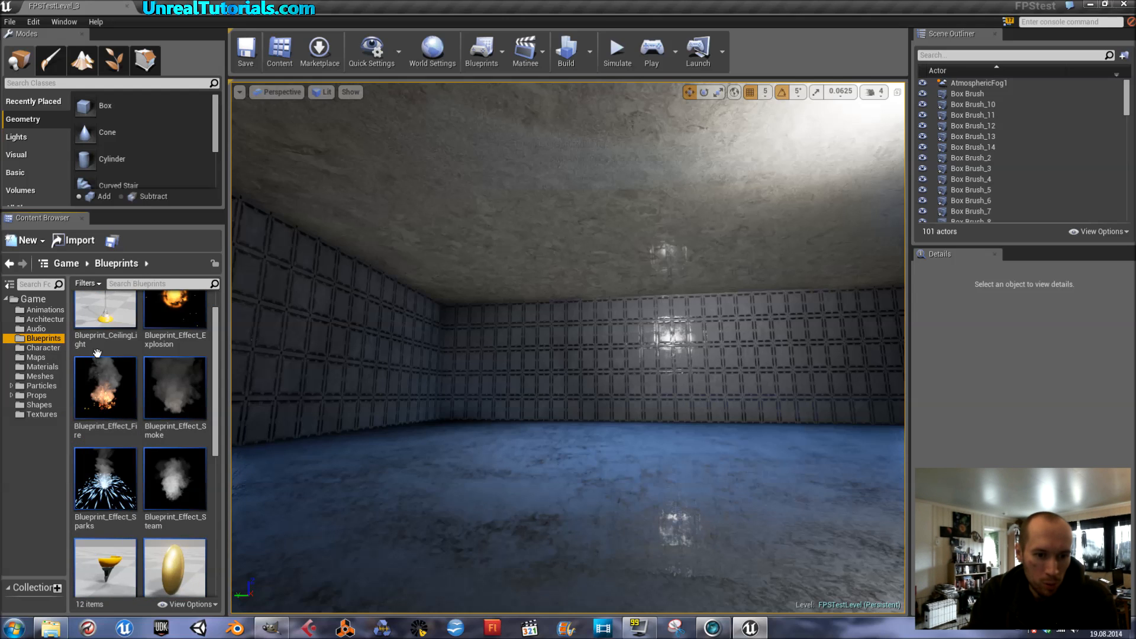
scroll(down, 3)
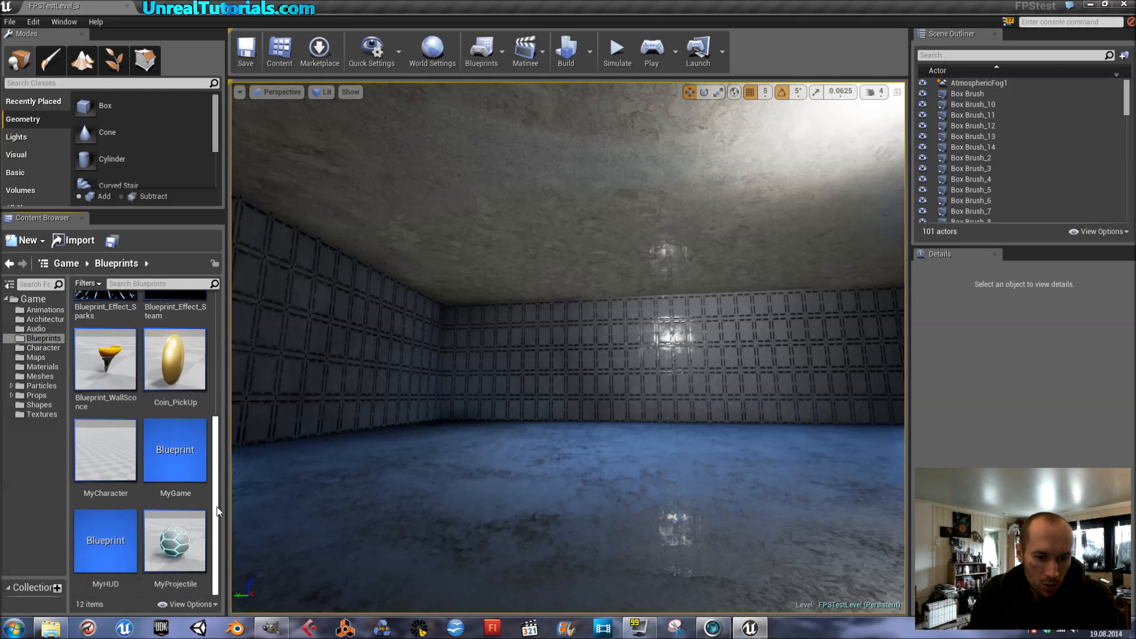
click(106, 540)
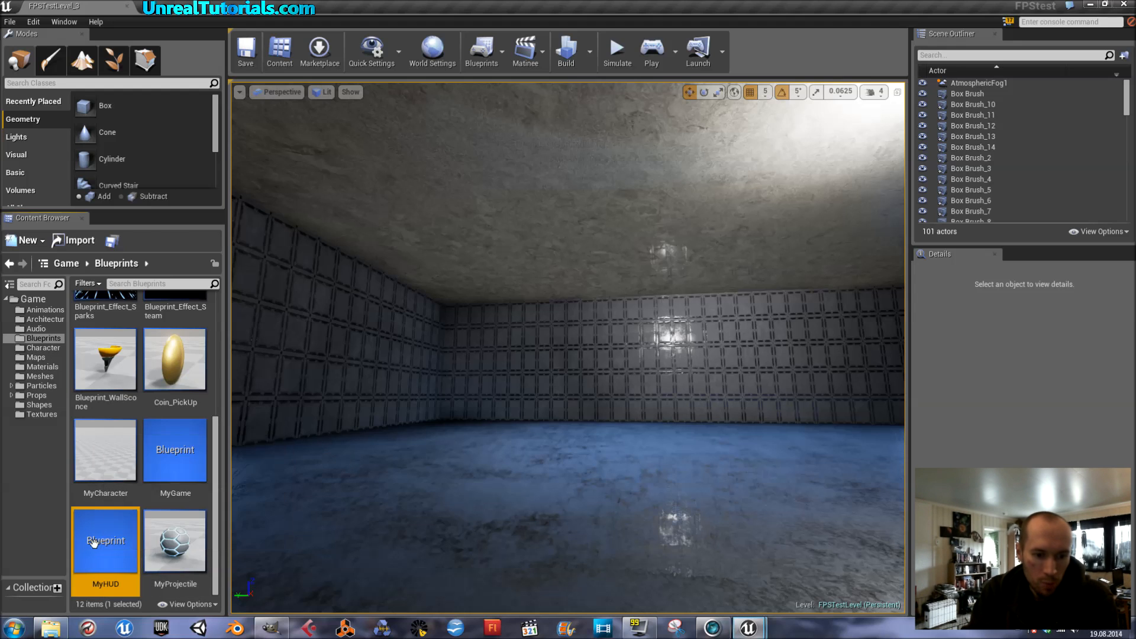
double_click(106, 539)
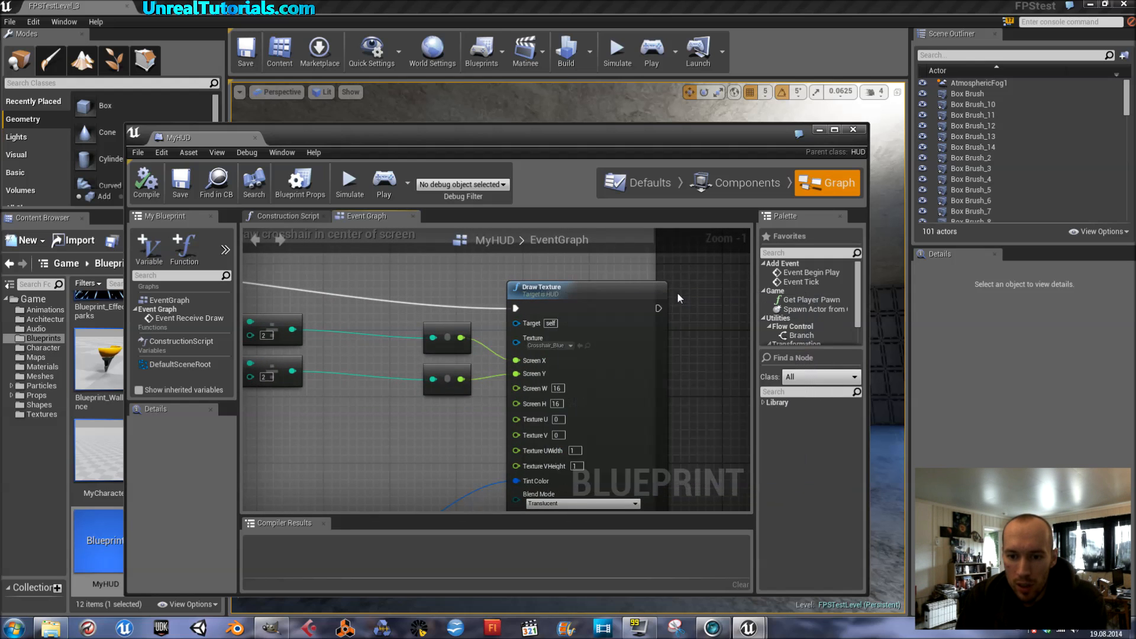
Set the Draw Texture node's texture to Crosshair_Green and compile the MyHUD blueprint
click(546, 345)
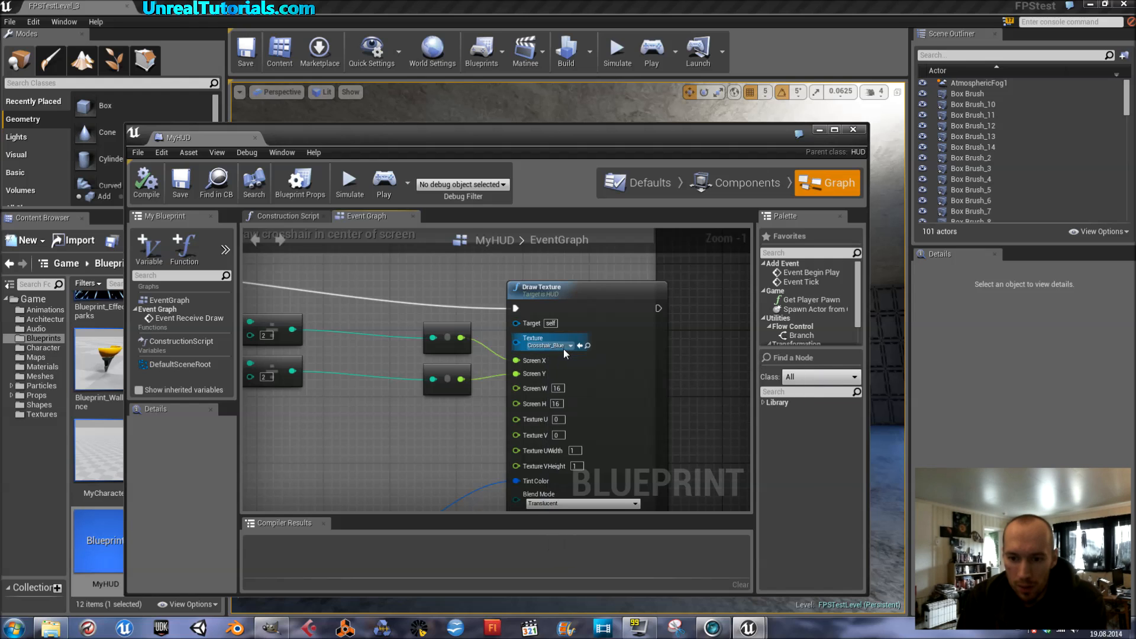
click(570, 345)
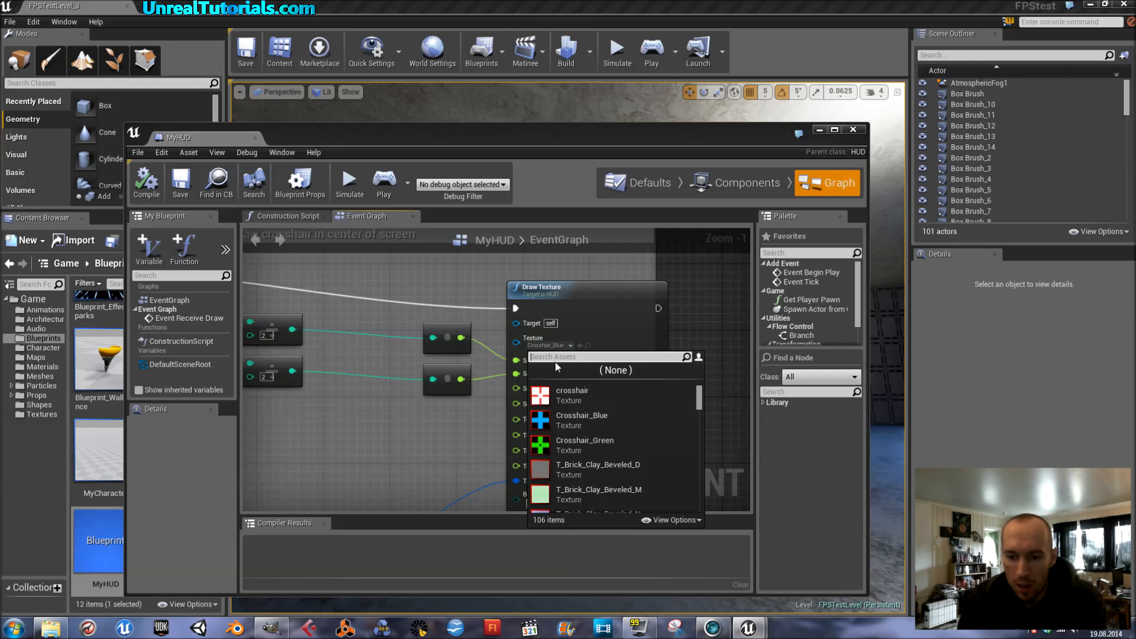
mouse_move(585, 440)
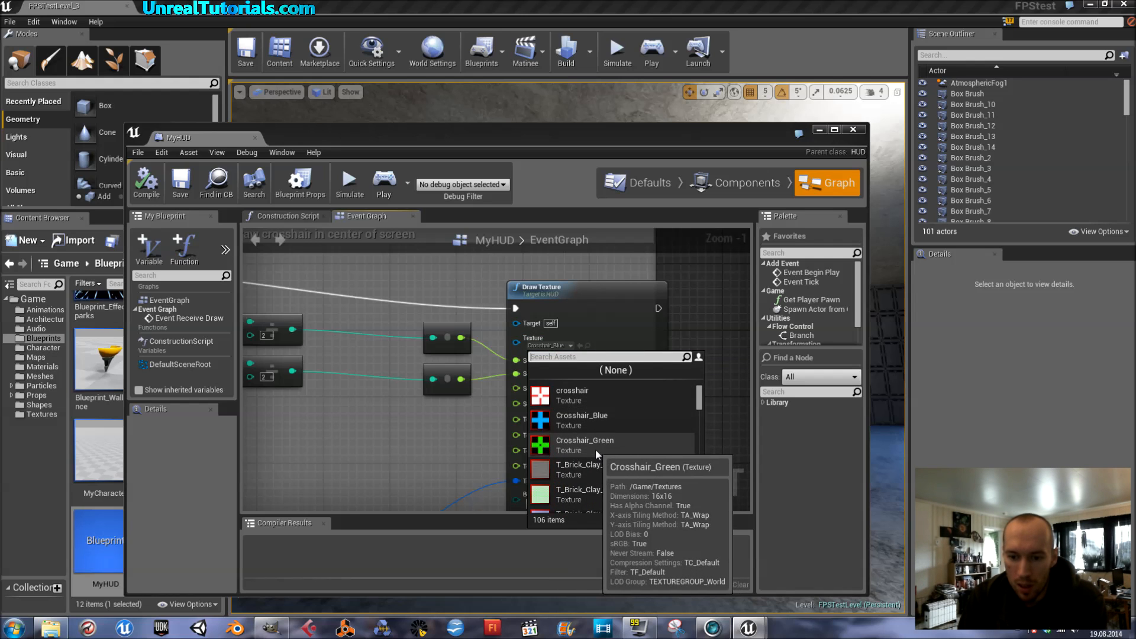
click(584, 440)
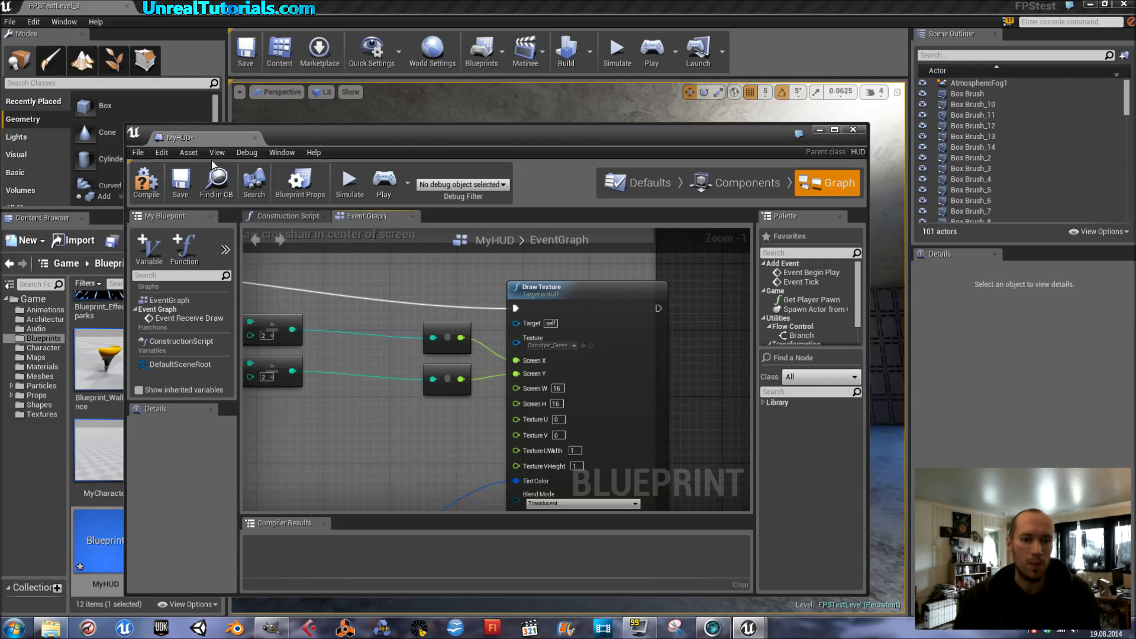
click(145, 181)
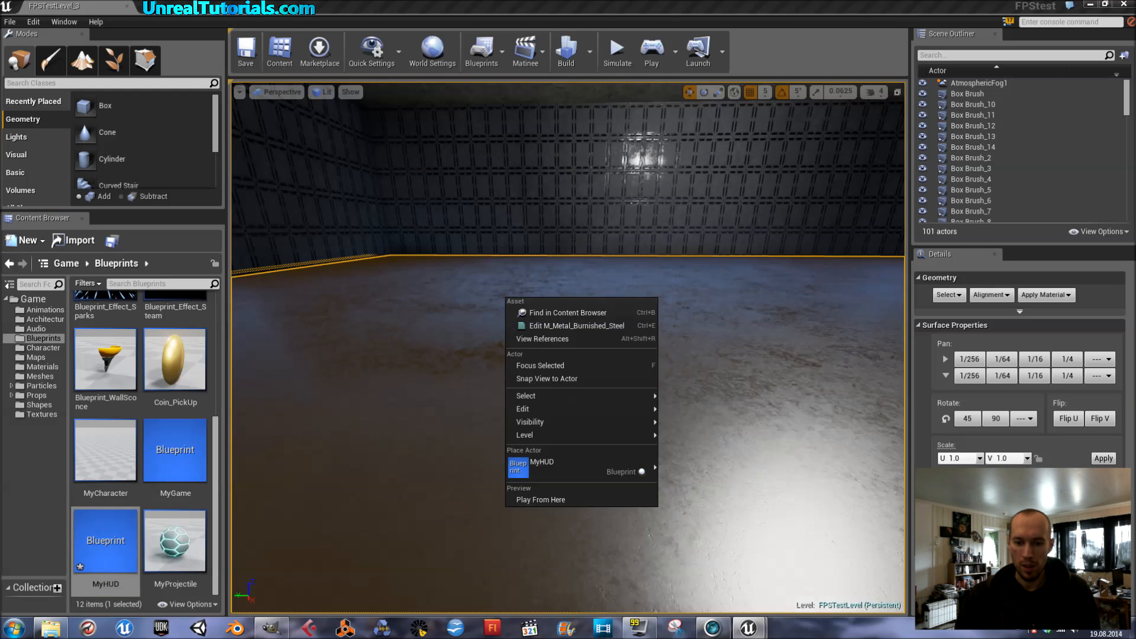
Play the level from here to see the green crosshair at screen centre
click(540, 499)
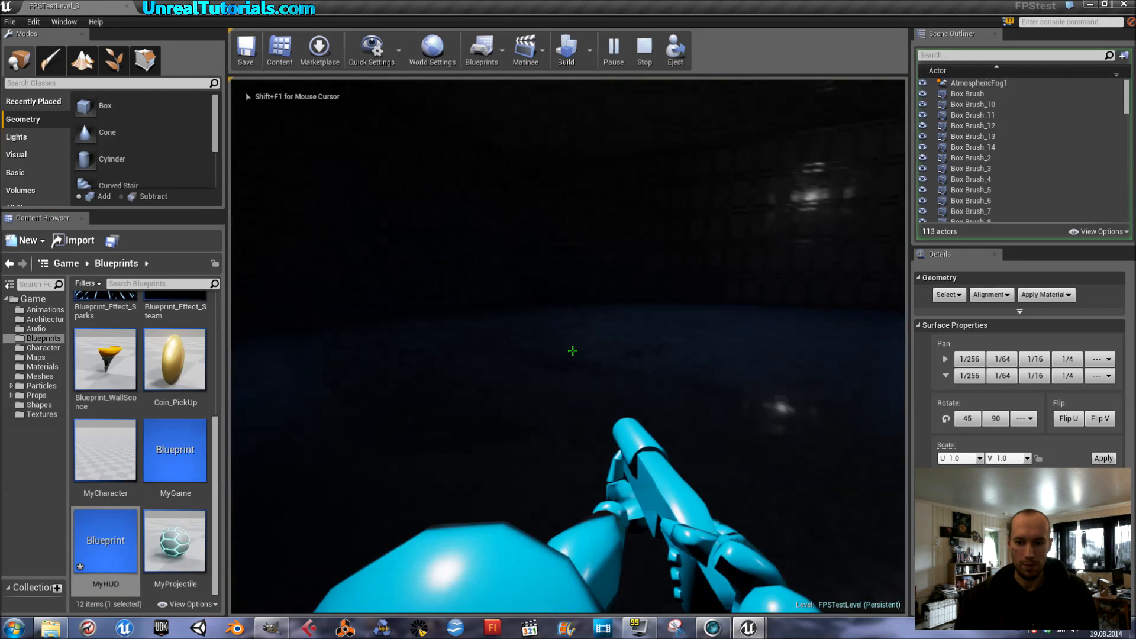